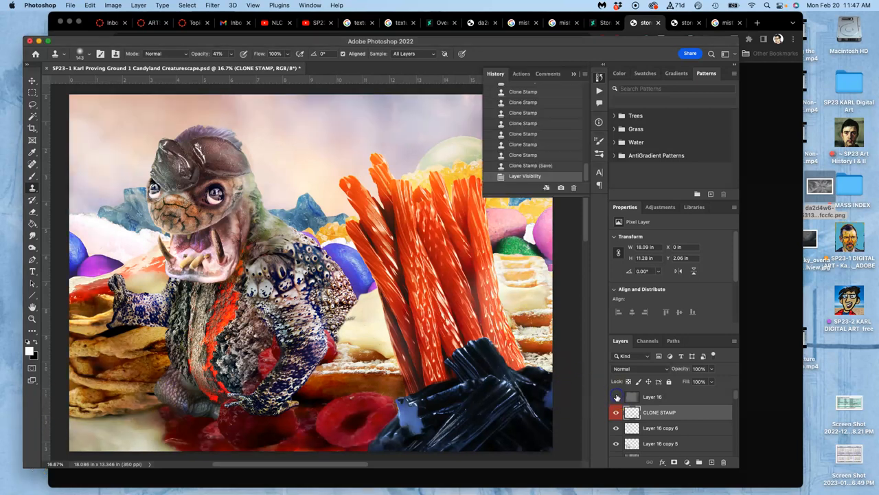
Solo the blurred gray Layer 16, dodge/burn it, show all layers and set it to Overlay
{"action": "left_click", "coordinate": [615, 396]}
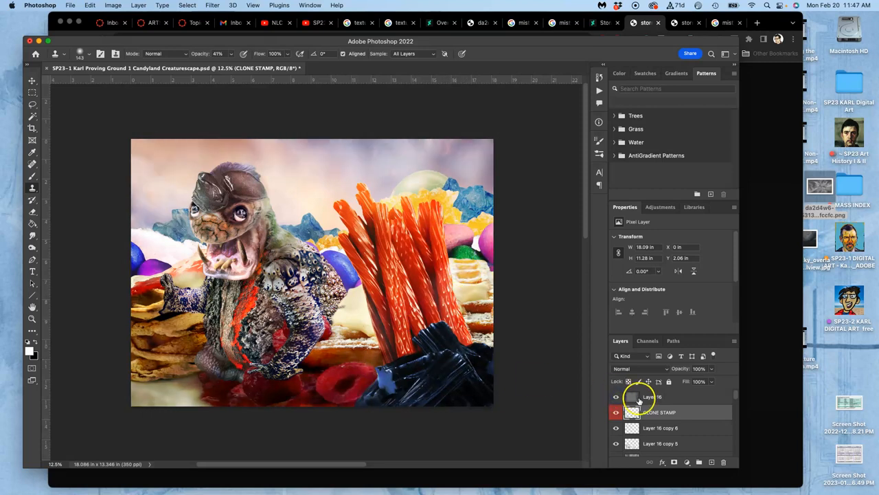
{"action": "left_click", "coordinate": [620, 368]}
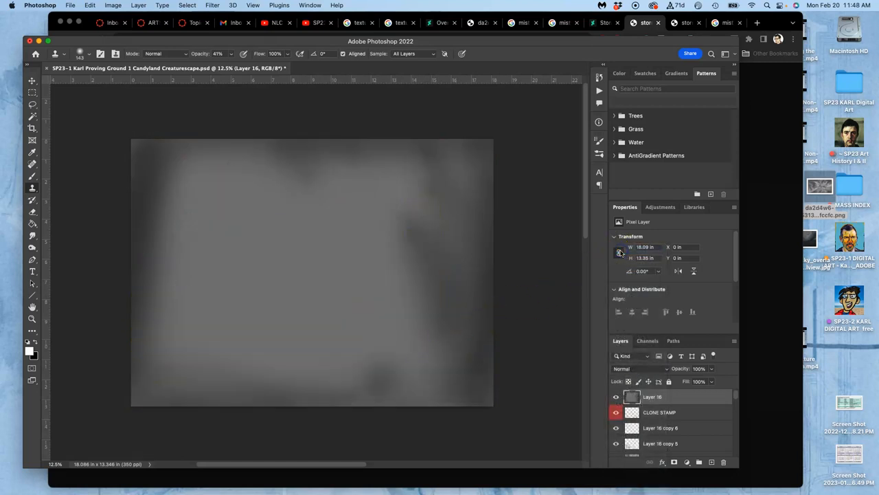
{"action": "mouse_move", "coordinate": [135, 218]}
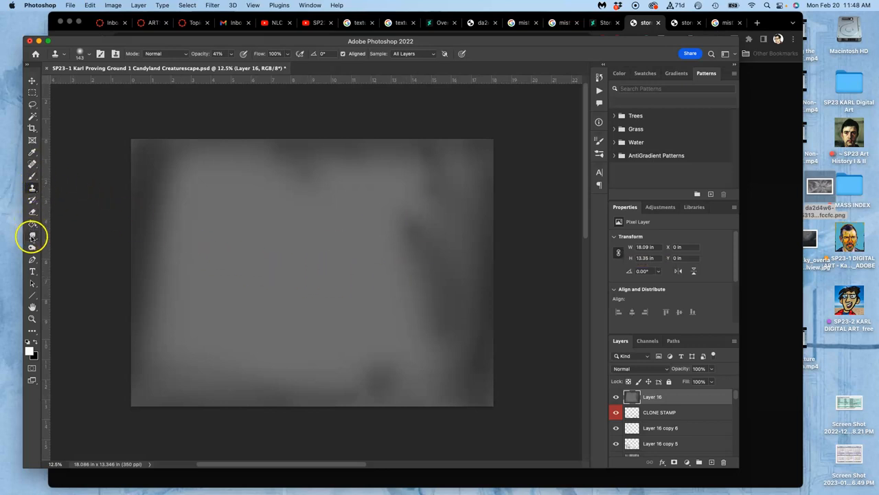
{"action": "left_click", "coordinate": [32, 237]}
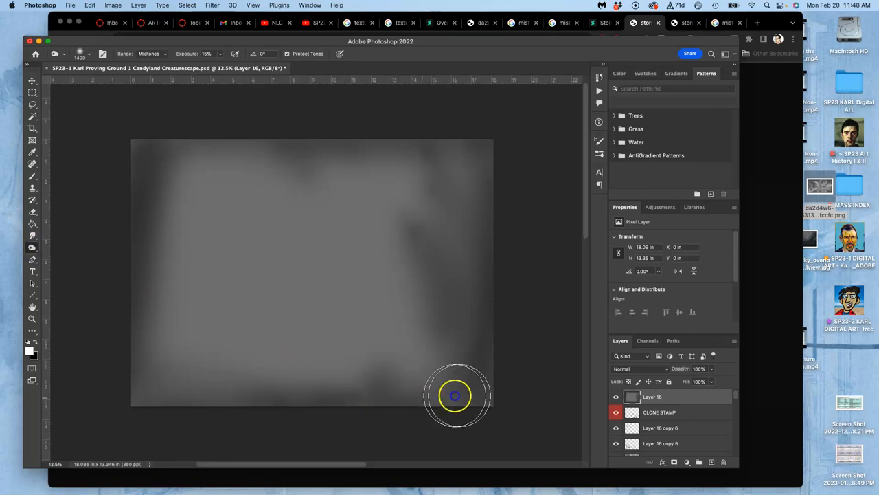
{"action": "mouse_move", "coordinate": [231, 129]}
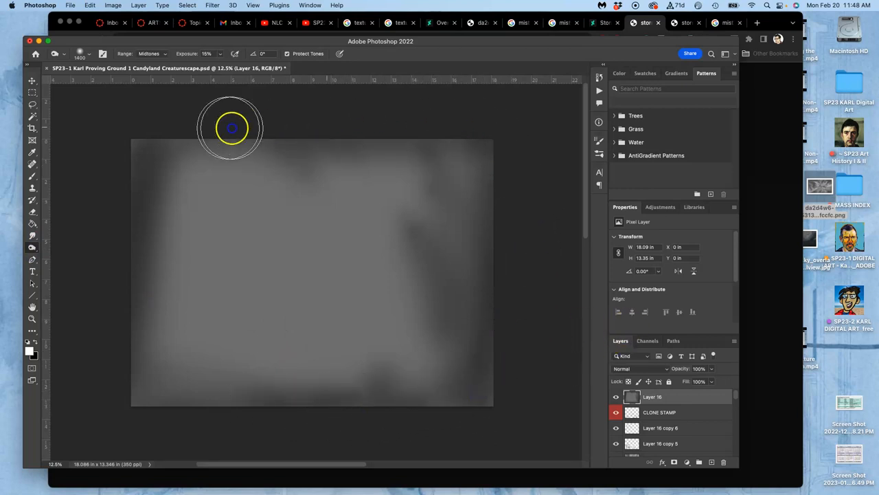
{"action": "mouse_move", "coordinate": [154, 418]}
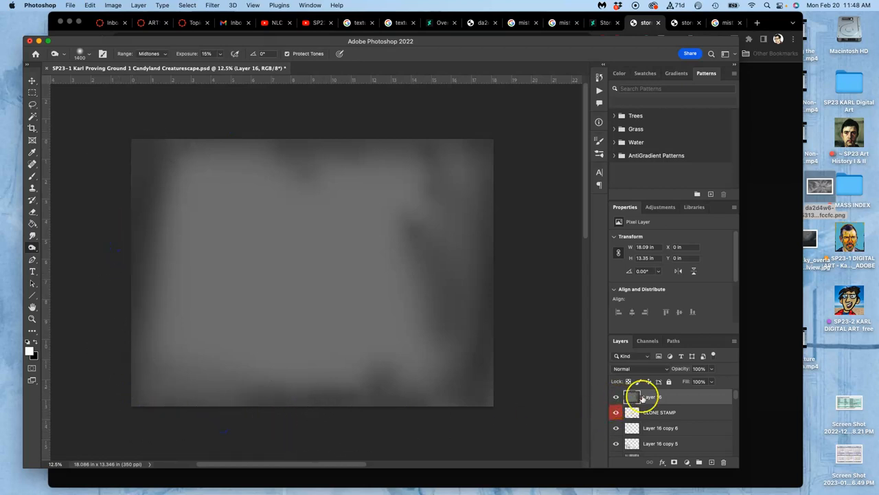
{"action": "left_click", "coordinate": [634, 368]}
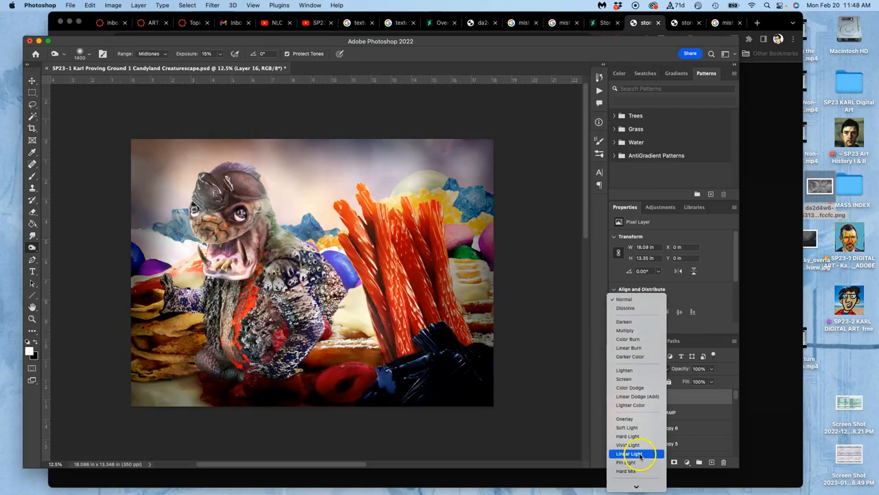
{"action": "left_click", "coordinate": [629, 453]}
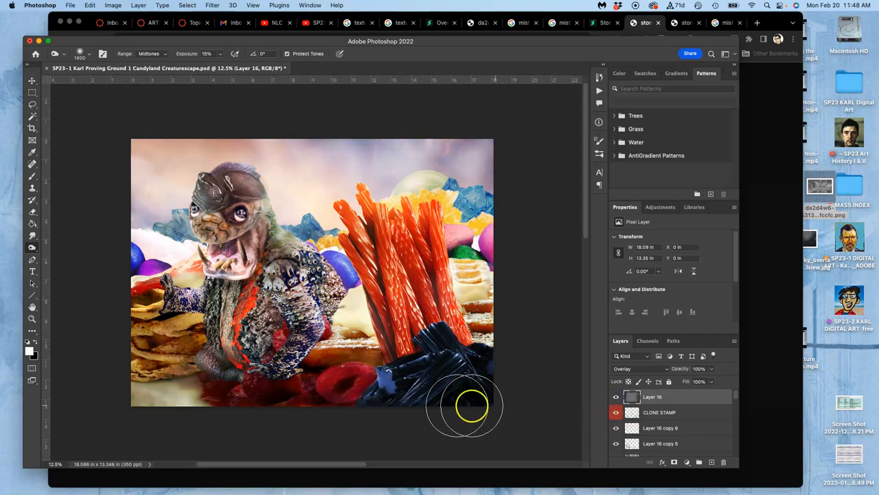
{"action": "mouse_move", "coordinate": [550, 399]}
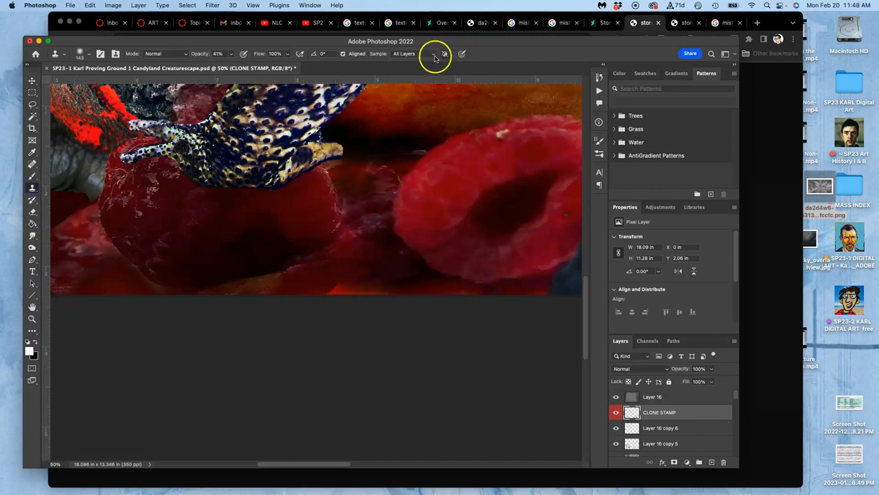
{"action": "mouse_move", "coordinate": [349, 270]}
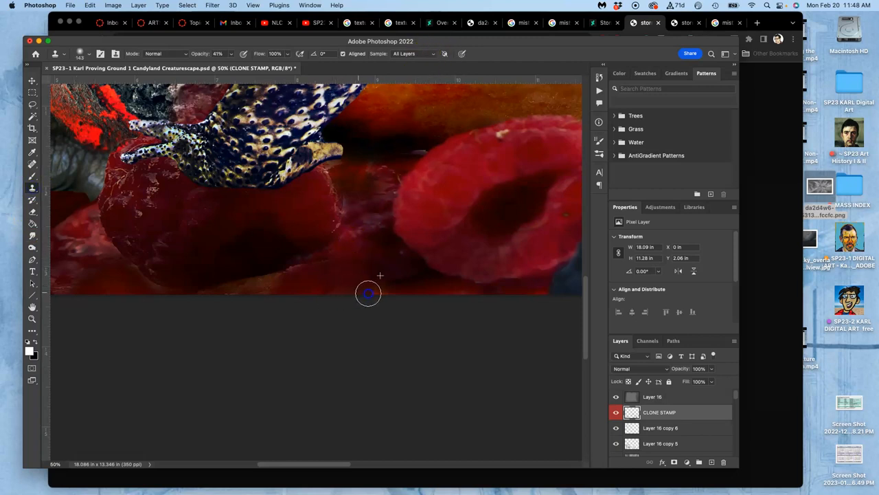
{"action": "mouse_move", "coordinate": [521, 343]}
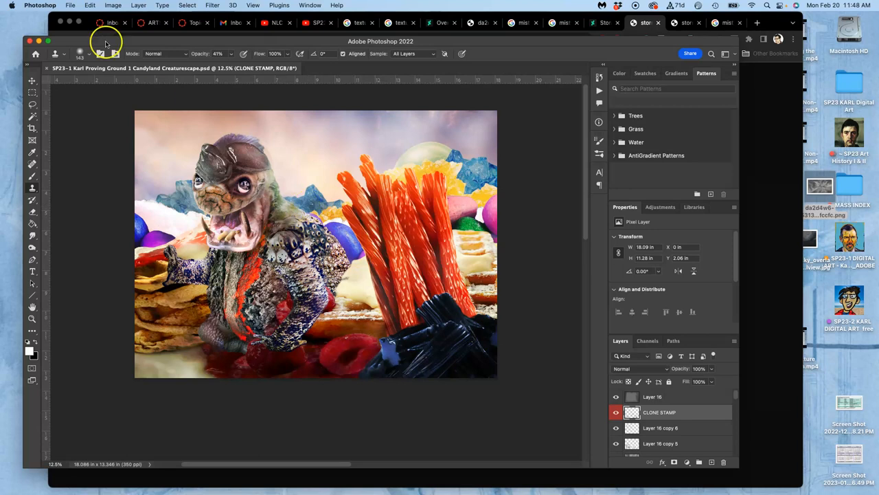
Save a Copy of the creaturescape as JPEG at quality 12 Maximum
{"action": "left_click", "coordinate": [70, 5]}
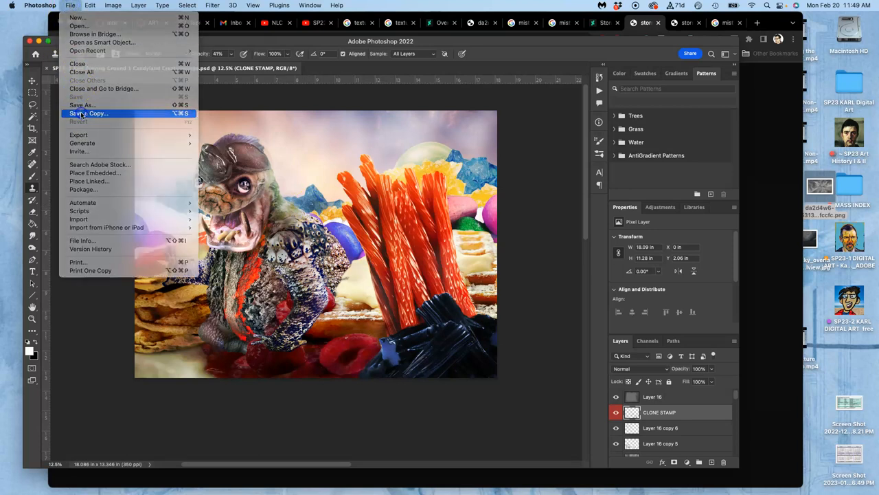
{"action": "left_click", "coordinate": [89, 113]}
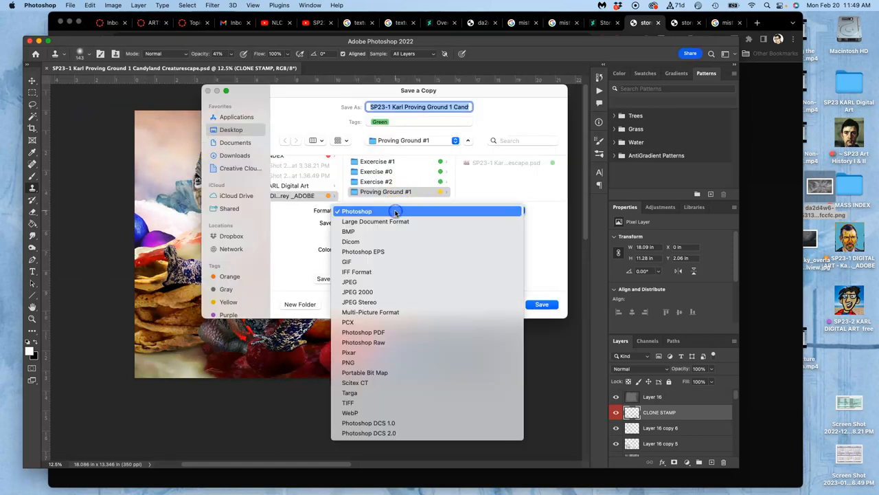
{"action": "left_click", "coordinate": [349, 281]}
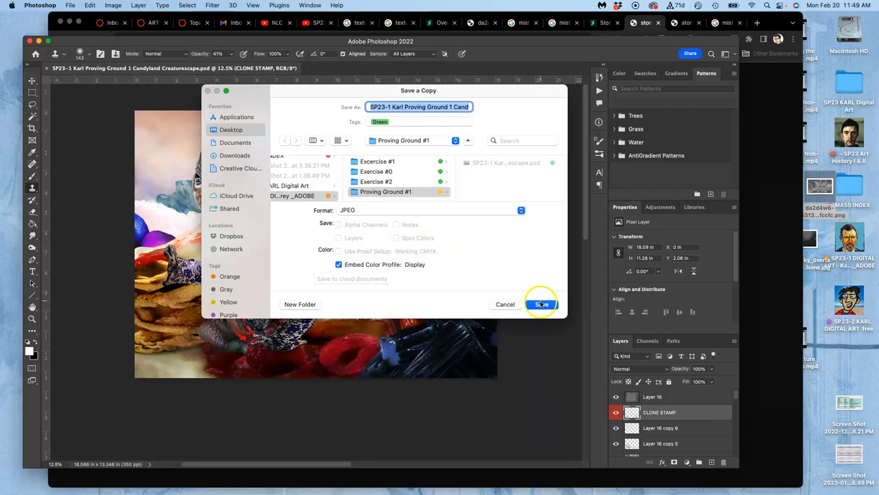
{"action": "left_click", "coordinate": [542, 303]}
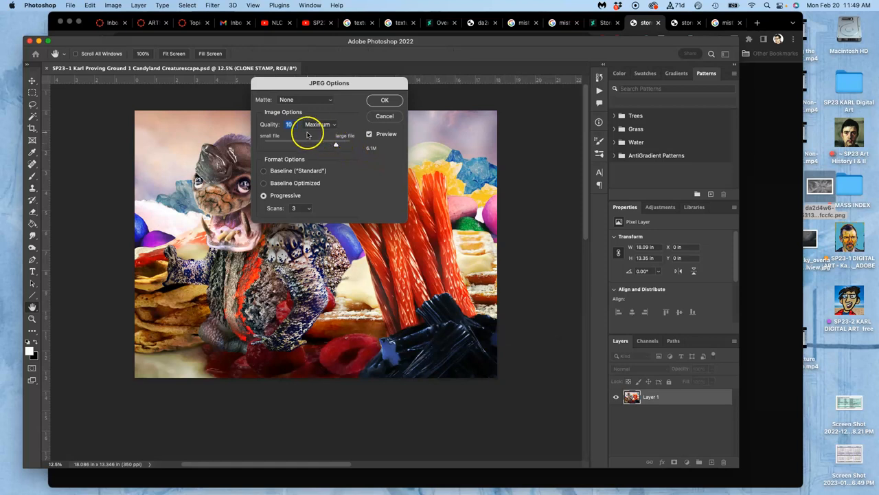
{"action": "mouse_move", "coordinate": [336, 145]}
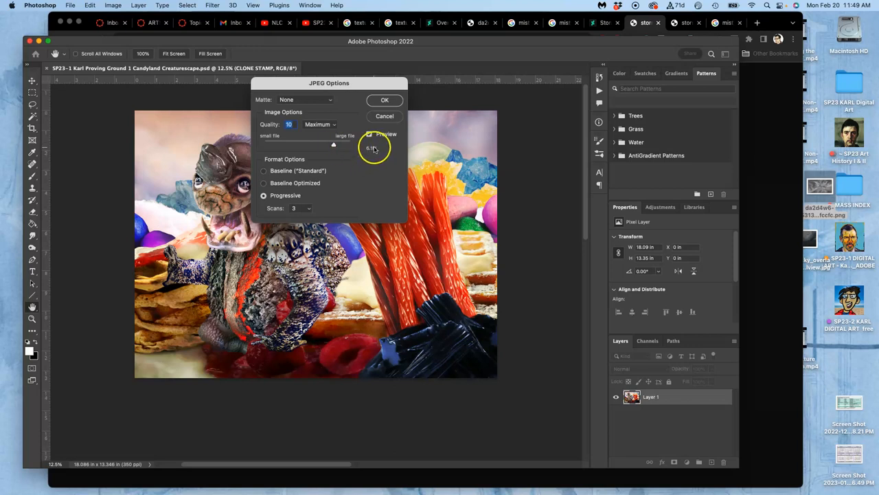
{"action": "left_click", "coordinate": [385, 98]}
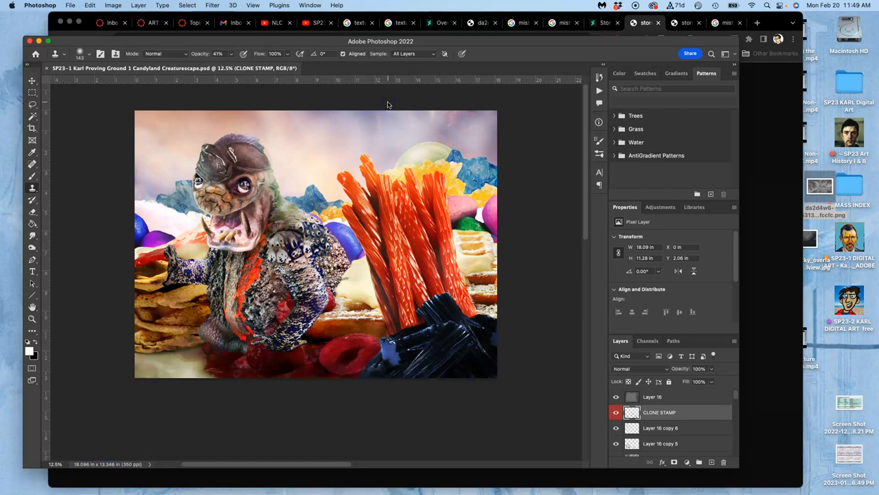
{"action": "mouse_move", "coordinate": [349, 101]}
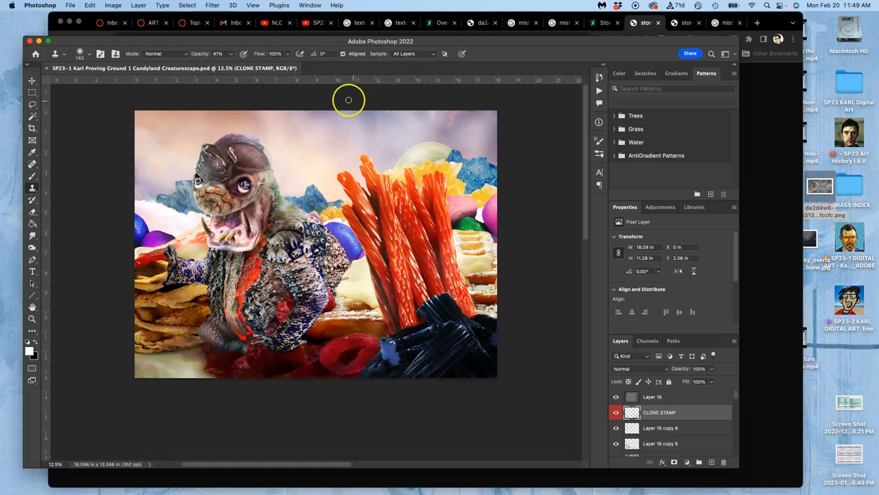
{"action": "left_click", "coordinate": [36, 60]}
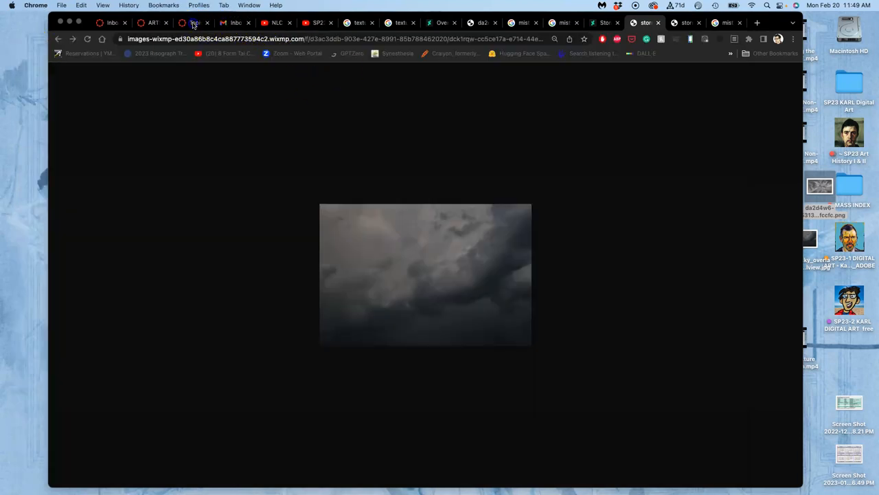
{"action": "left_click", "coordinate": [194, 22]}
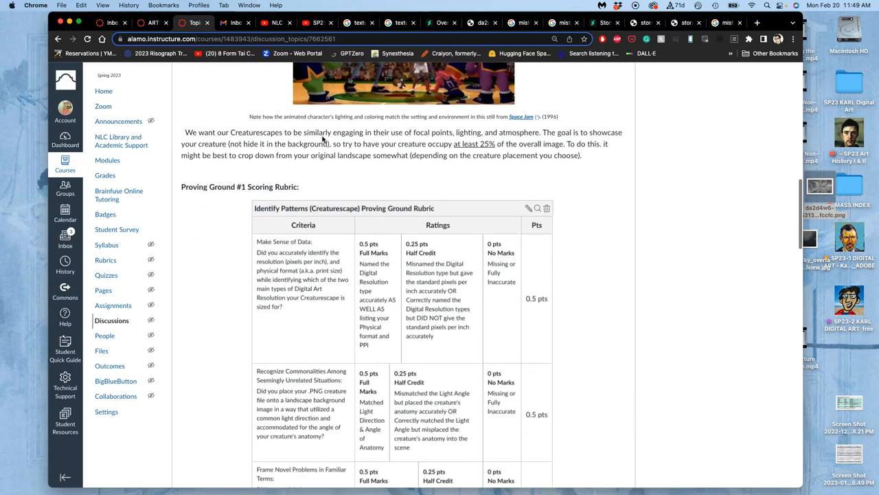
{"action": "scroll", "scroll_direction": "down", "scroll_amount": 3}
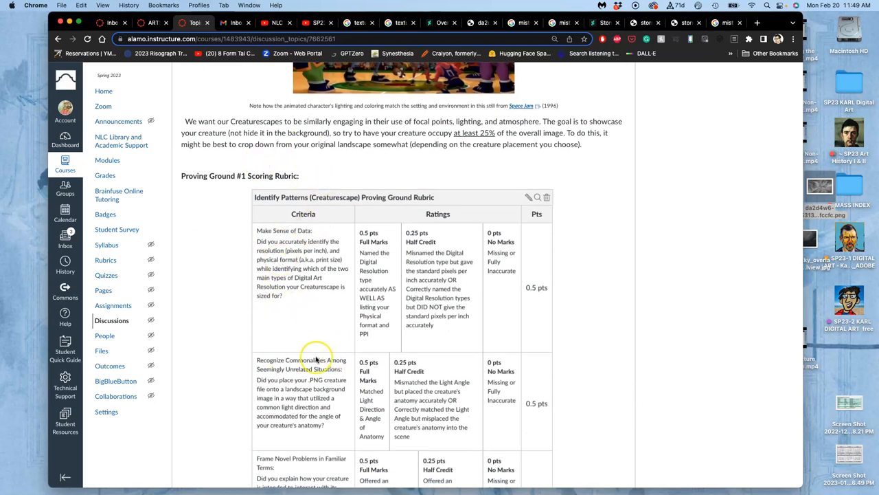
{"action": "scroll", "scroll_direction": "down", "scroll_amount": 3}
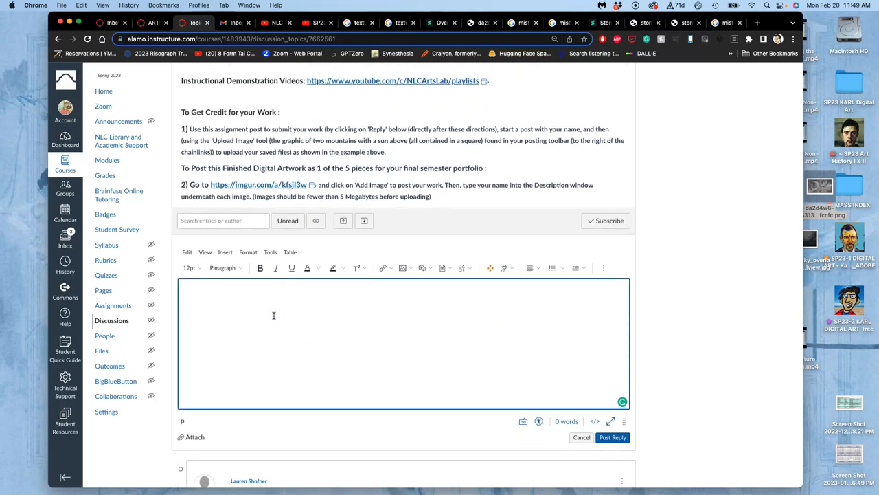
{"action": "type", "text": "Karl"}
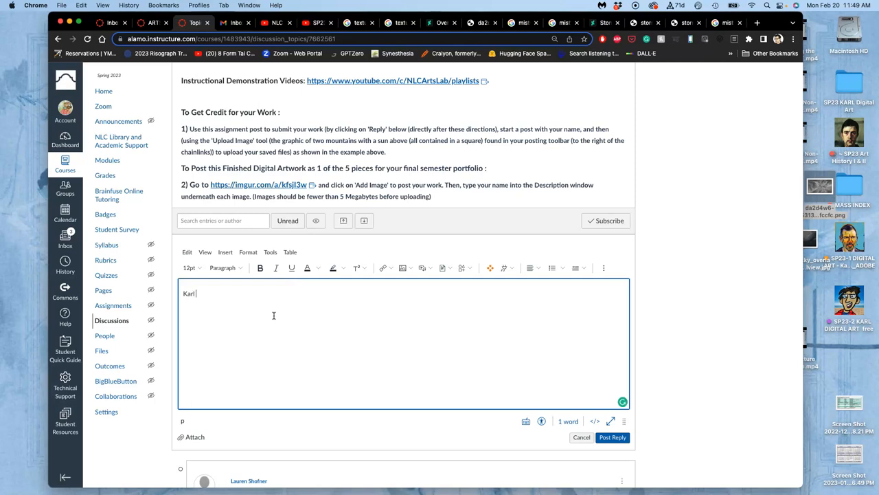
{"action": "type", "text": "Frey"}
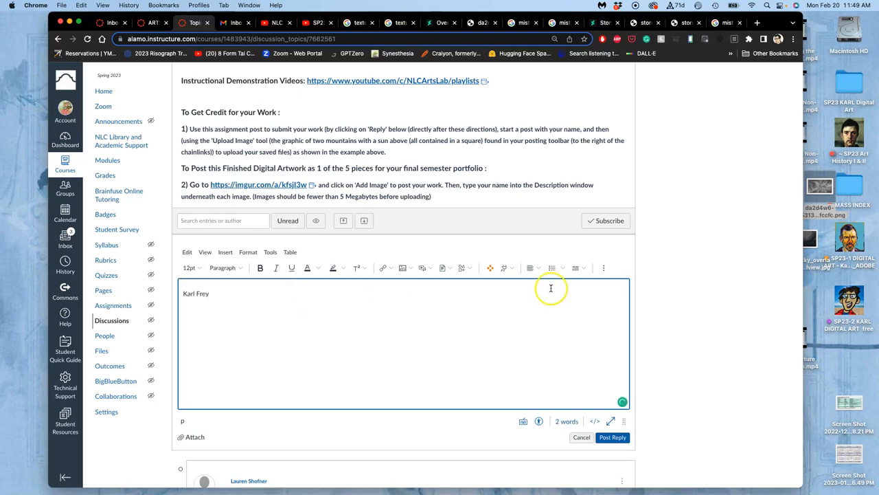
{"action": "left_click", "coordinate": [402, 267]}
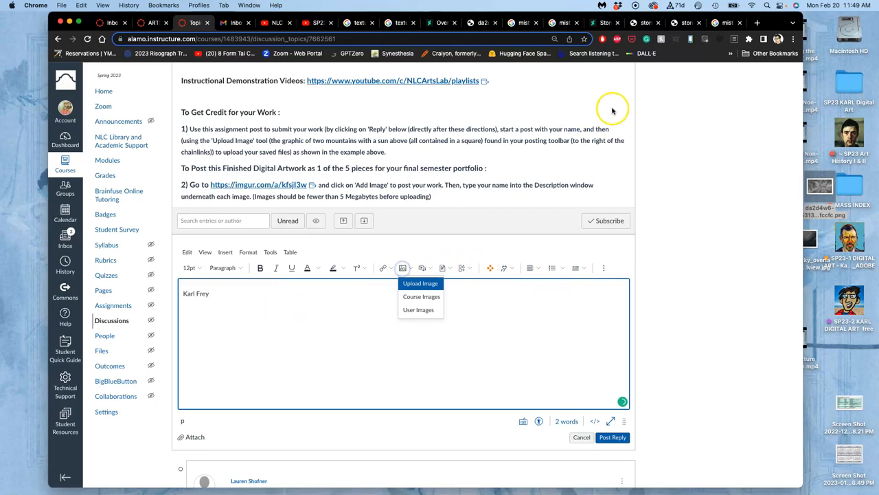
Upload the Creaturescape JPEG copy from the computer into the reply's image dialog
{"action": "left_click", "coordinate": [421, 283]}
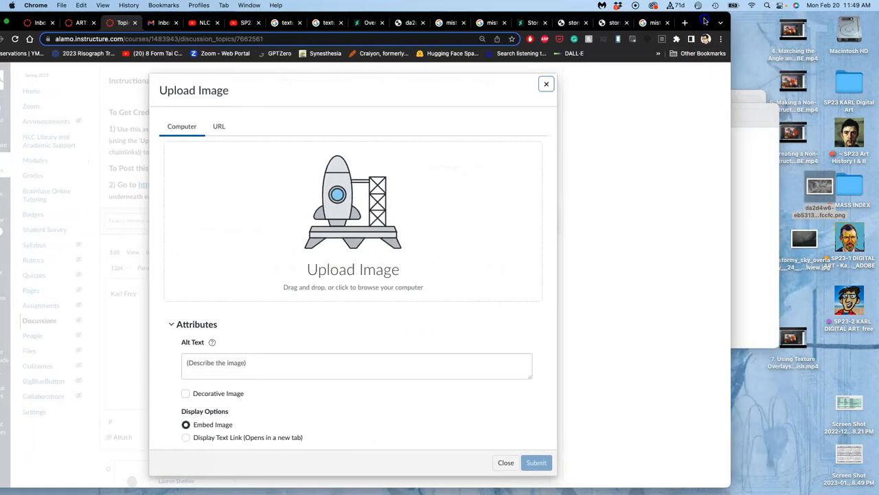
{"action": "left_click", "coordinate": [352, 220]}
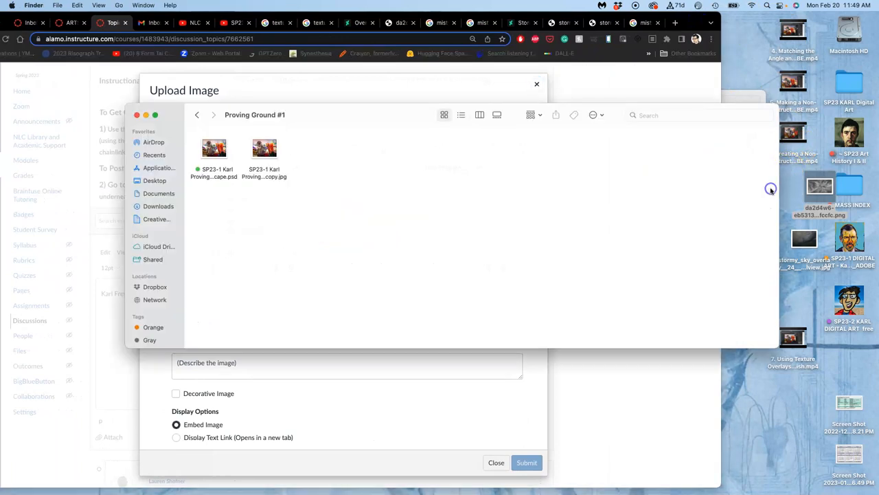
{"action": "right_click", "coordinate": [264, 149]}
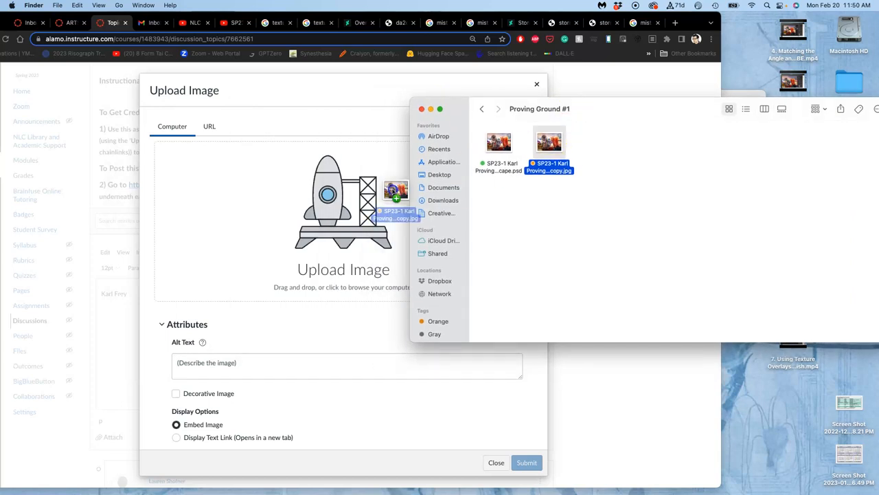
{"action": "double_click", "coordinate": [549, 142]}
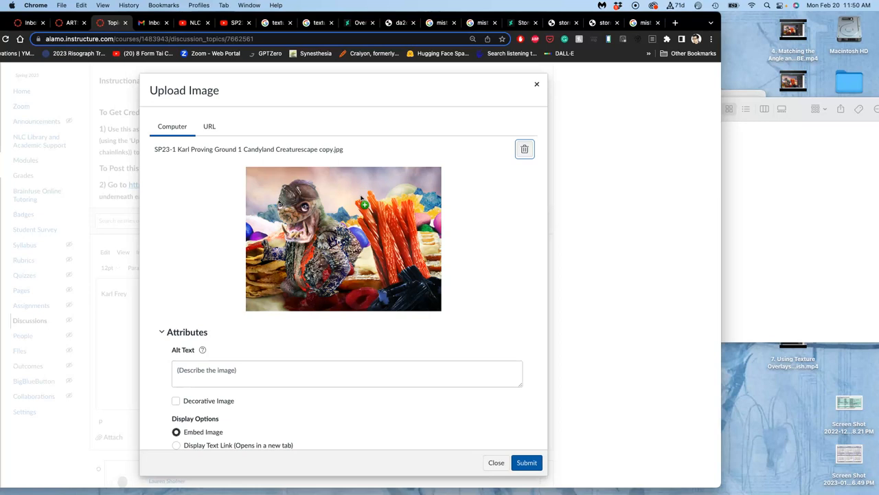
{"action": "mouse_move", "coordinate": [327, 200]}
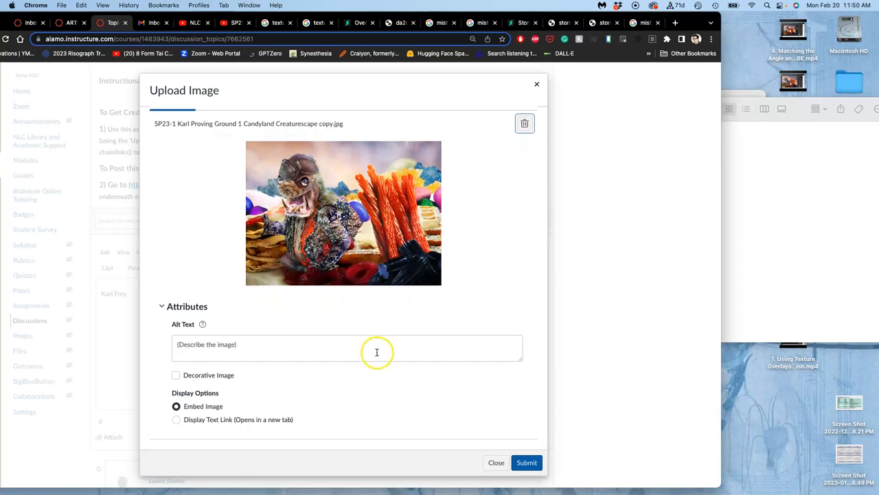
{"action": "mouse_move", "coordinate": [344, 250]}
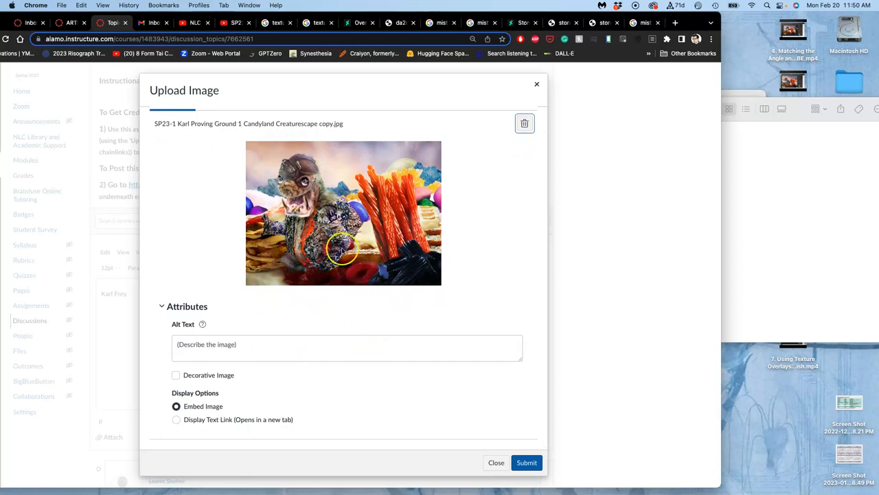
{"action": "mouse_move", "coordinate": [479, 447]}
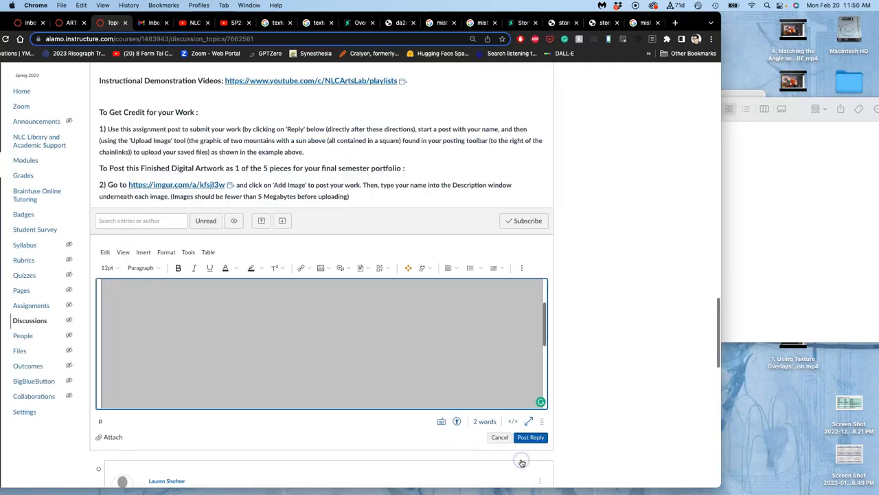
{"action": "mouse_move", "coordinate": [377, 288]}
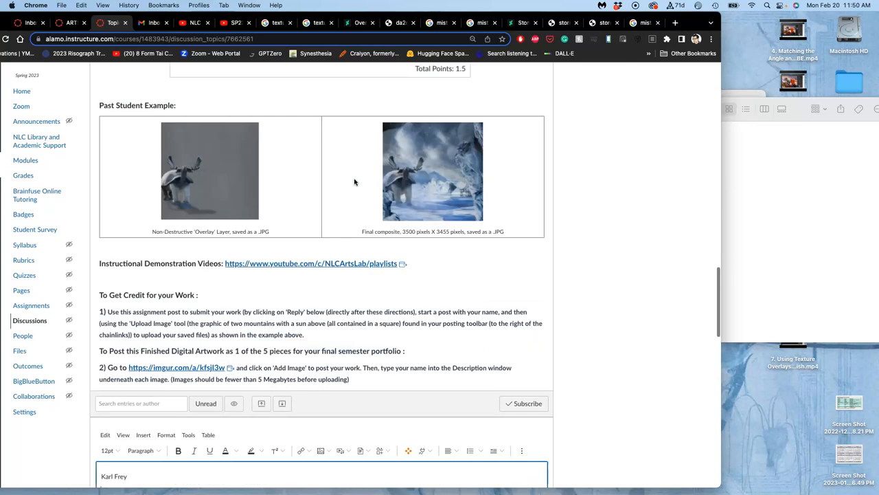
Scroll through the Proving Ground rubric to read its resolution and print-size criteria
{"action": "scroll", "scroll_direction": "up", "scroll_amount": 3}
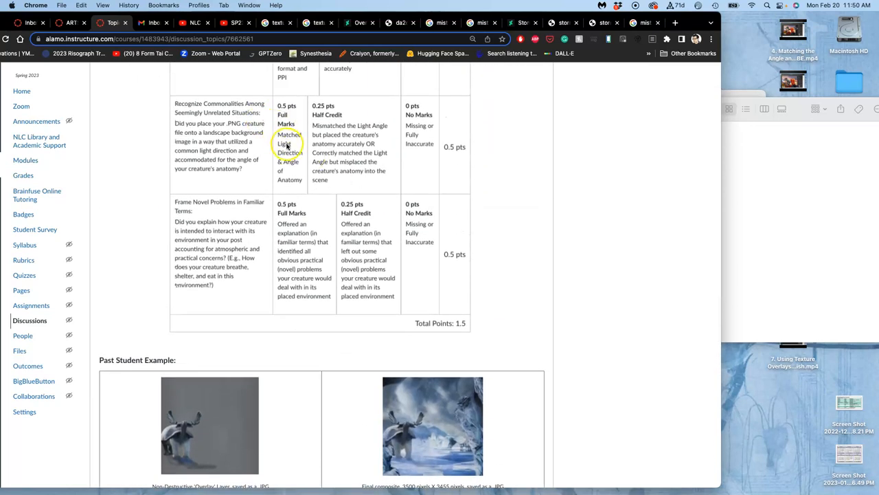
{"action": "mouse_move", "coordinate": [289, 184]}
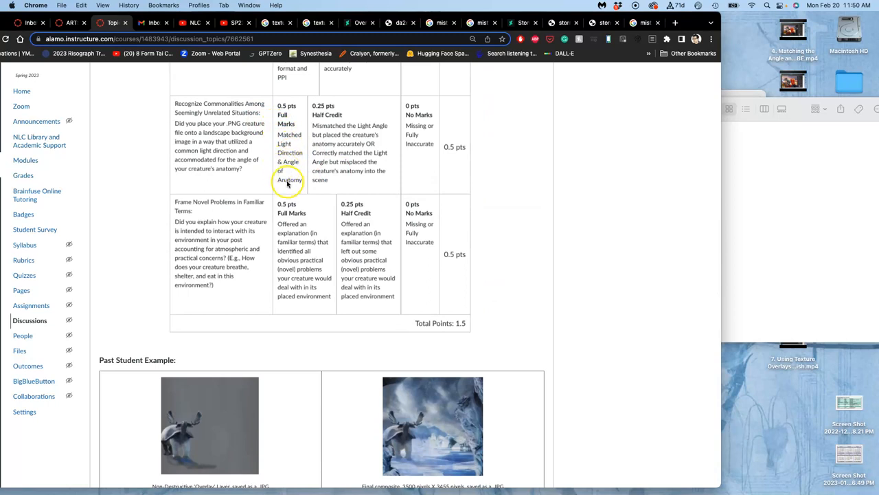
{"action": "scroll", "scroll_direction": "down", "scroll_amount": 3}
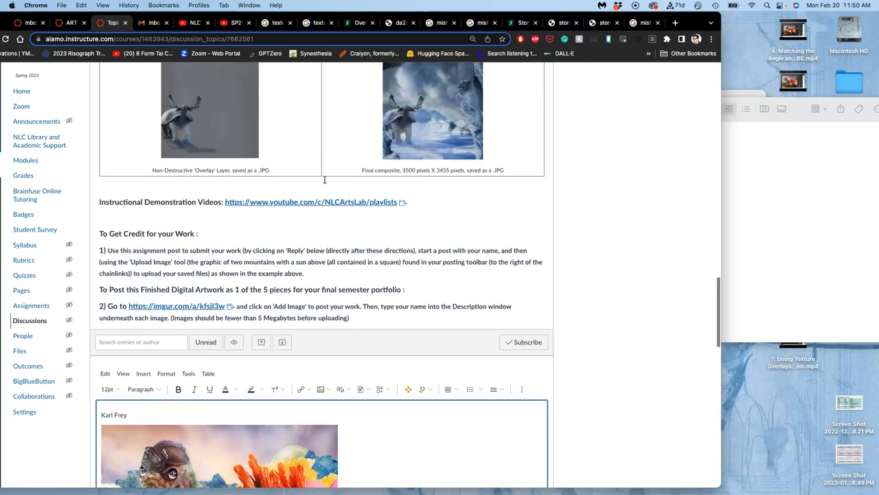
{"action": "scroll", "scroll_direction": "up", "scroll_amount": 3}
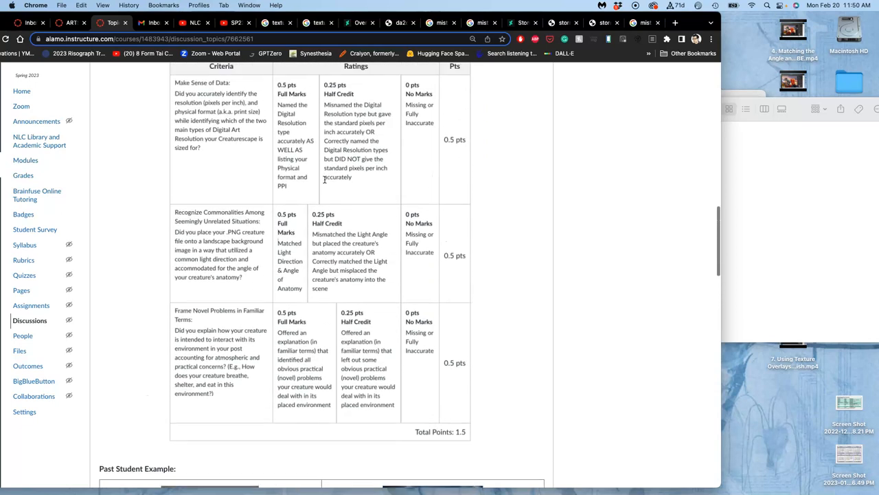
{"action": "scroll", "scroll_direction": "up", "scroll_amount": 3}
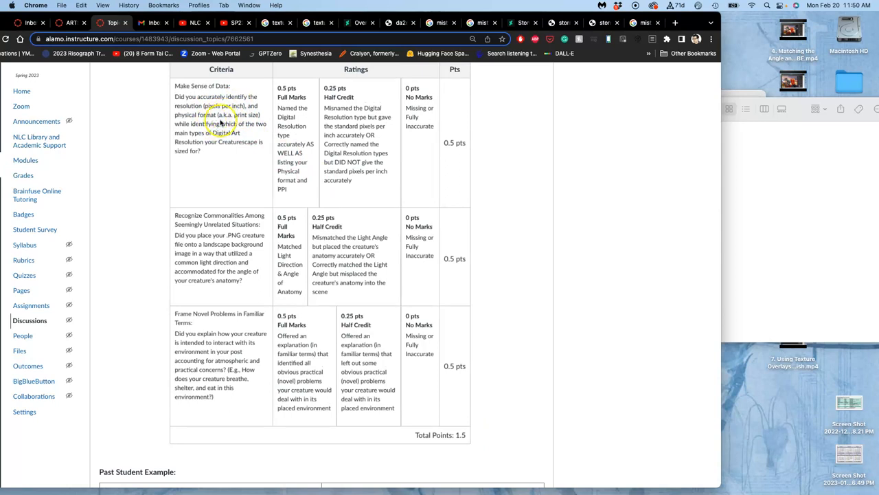
{"action": "mouse_move", "coordinate": [272, 136]}
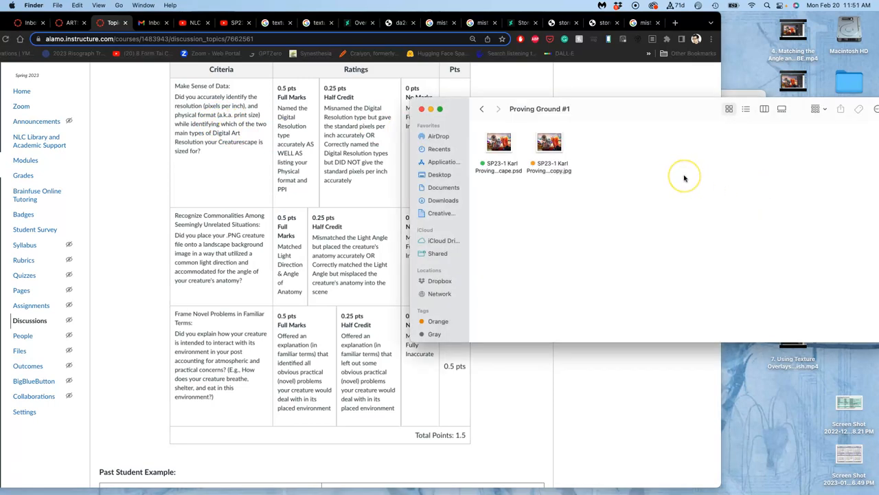
{"action": "mouse_move", "coordinate": [684, 178]}
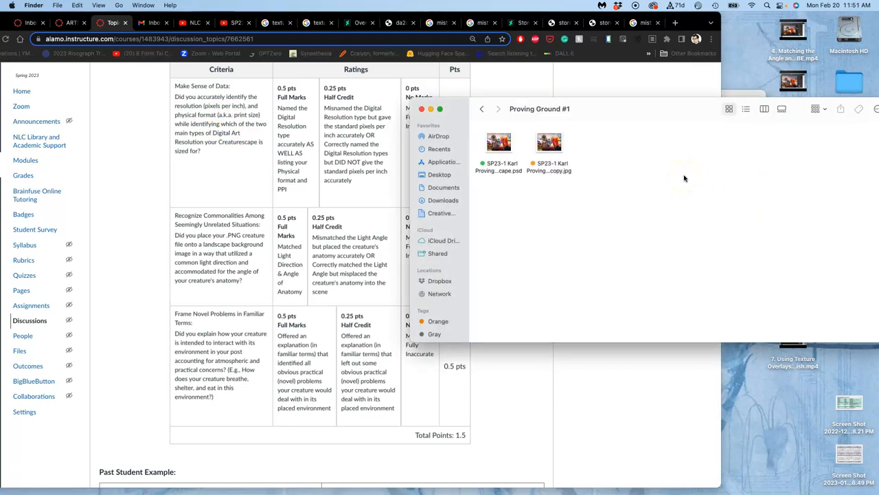
Open the Creaturescape JPEG in Preview and view Adjust Size: 18.09 × 13.35 in at 350 ppi
{"action": "left_click", "coordinate": [550, 141]}
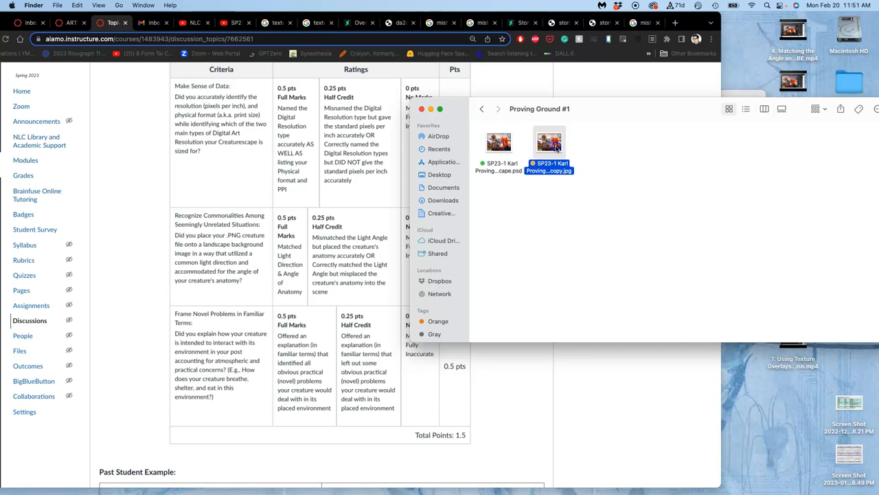
{"action": "double_click", "coordinate": [549, 142]}
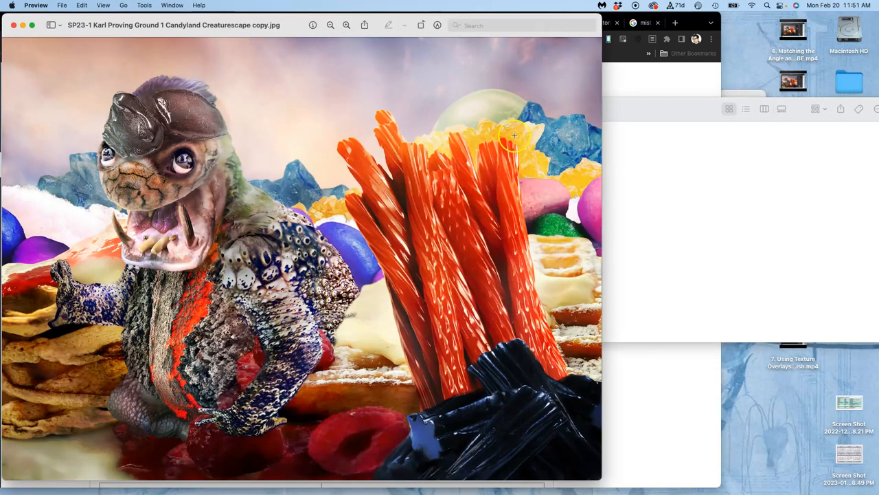
{"action": "left_click", "coordinate": [145, 5]}
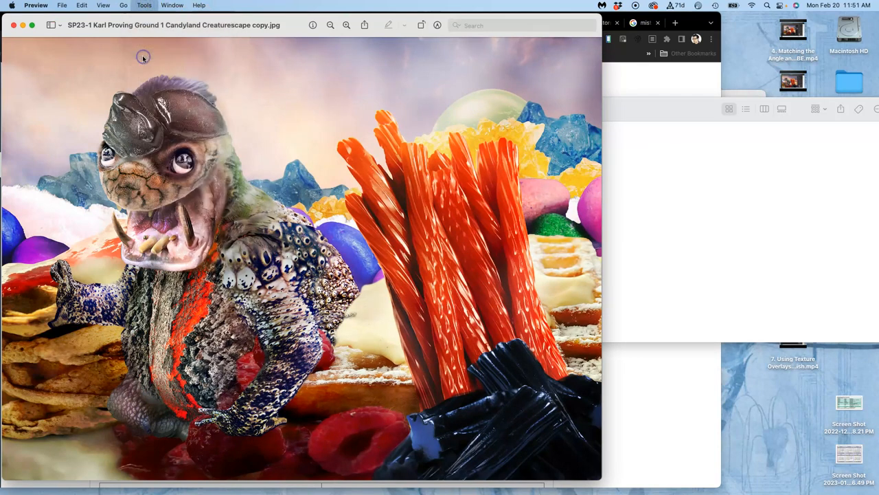
{"action": "left_click", "coordinate": [144, 5]}
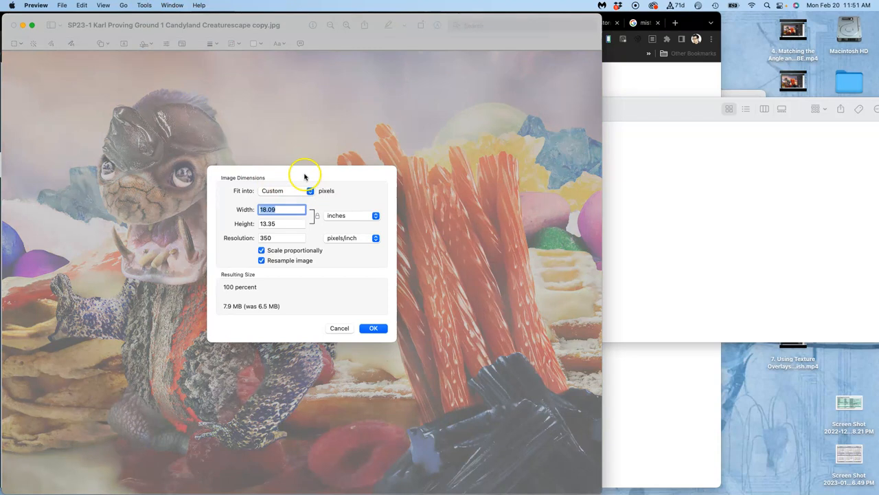
{"action": "mouse_move", "coordinate": [285, 260]}
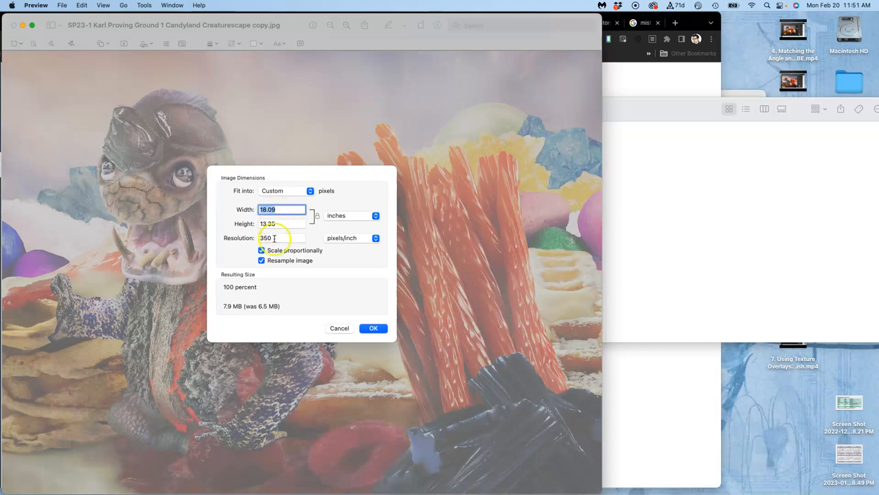
{"action": "mouse_move", "coordinate": [582, 18]}
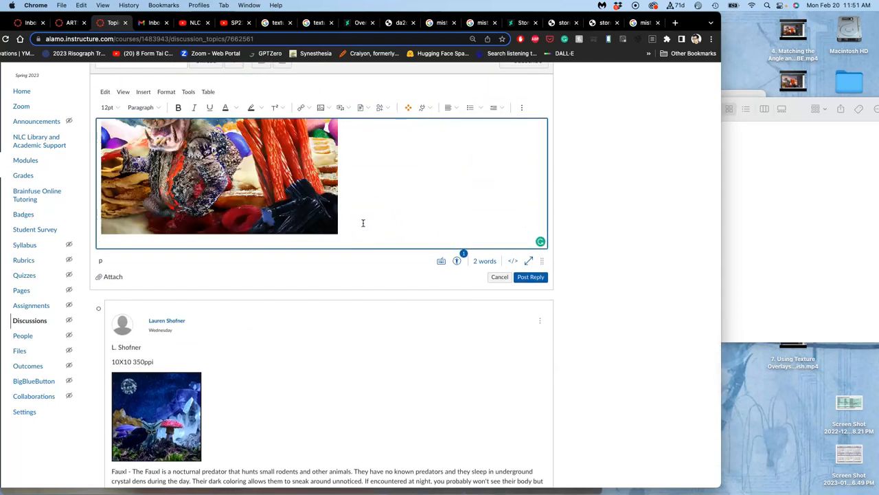
Write '18" x 13" at 350 ppi (PRINT RESOLUTION)' beneath the embedded image
{"action": "type", "text": "18\""}
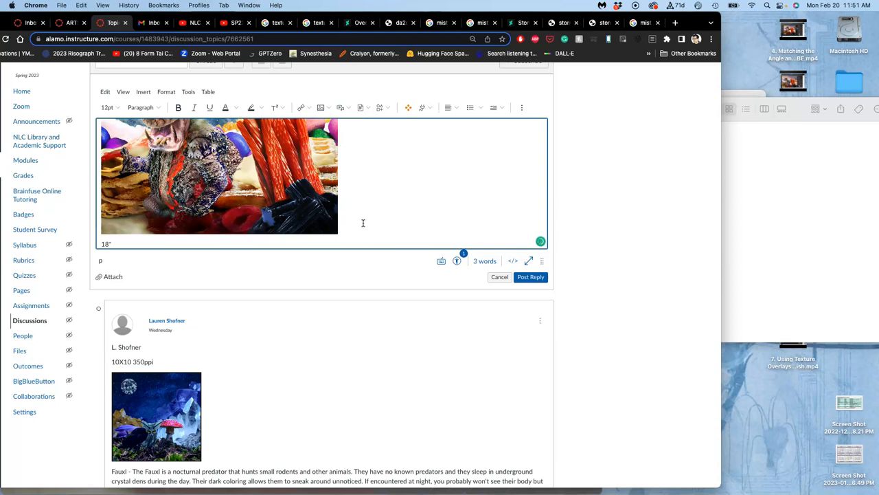
{"action": "type", "text": "x 13"}
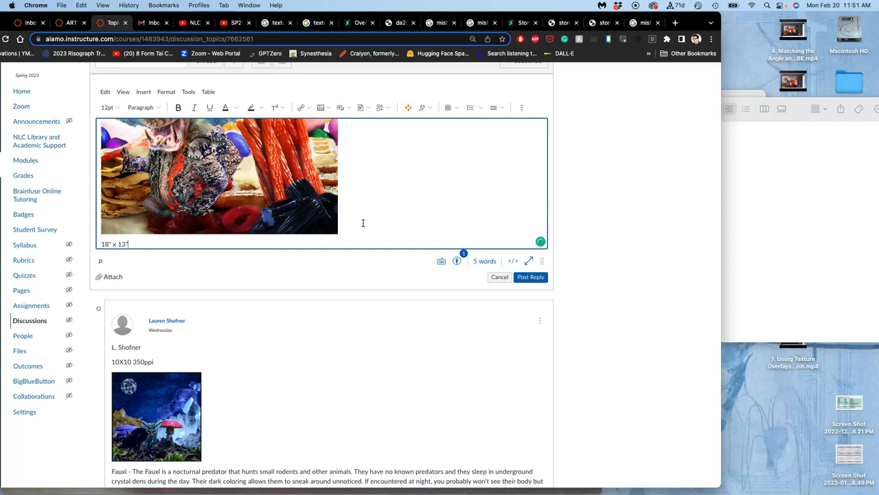
{"action": "type", "text": "at 350"}
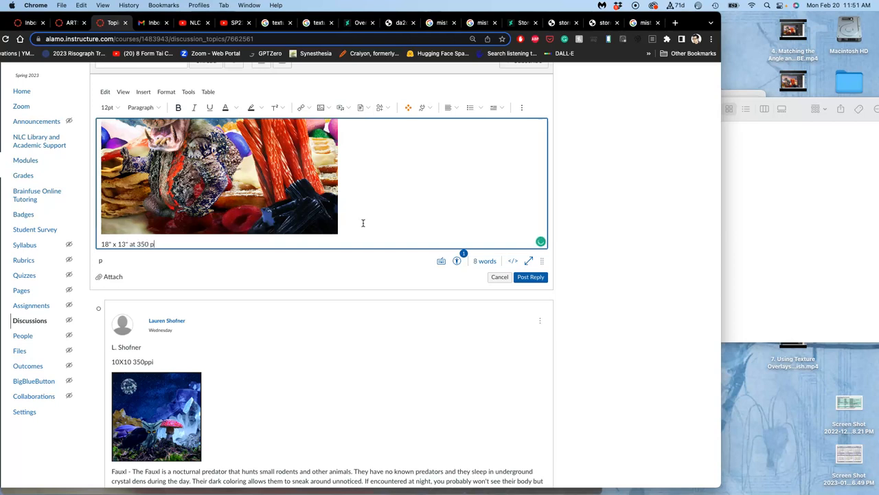
{"action": "type", "text": "pi"}
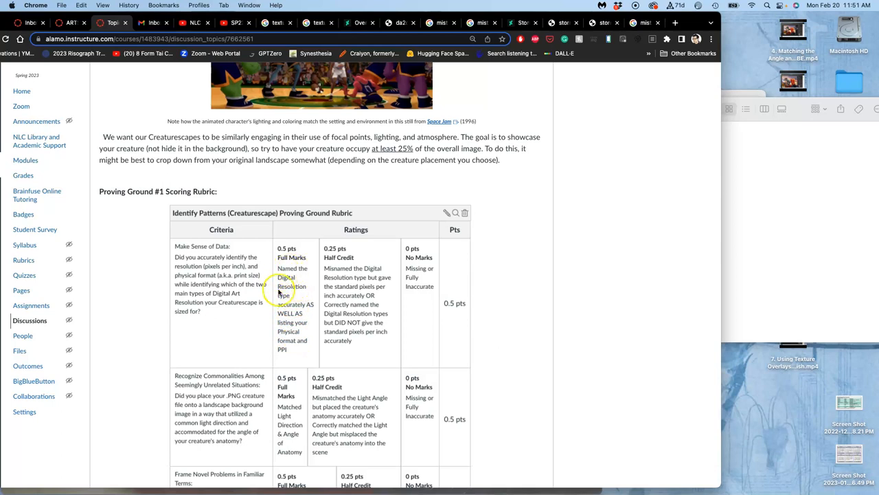
{"action": "scroll", "scroll_direction": "down", "scroll_amount": 3}
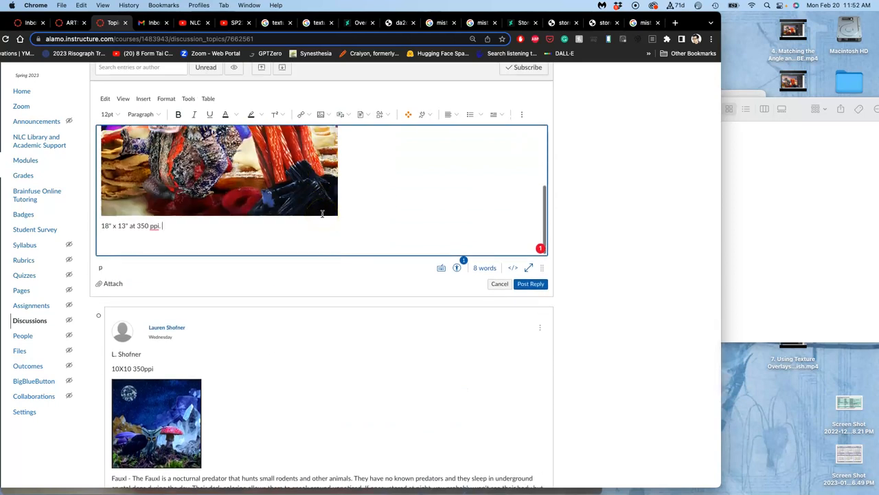
{"action": "mouse_move", "coordinate": [280, 215]}
{"action": "type", "text": " (PR"}
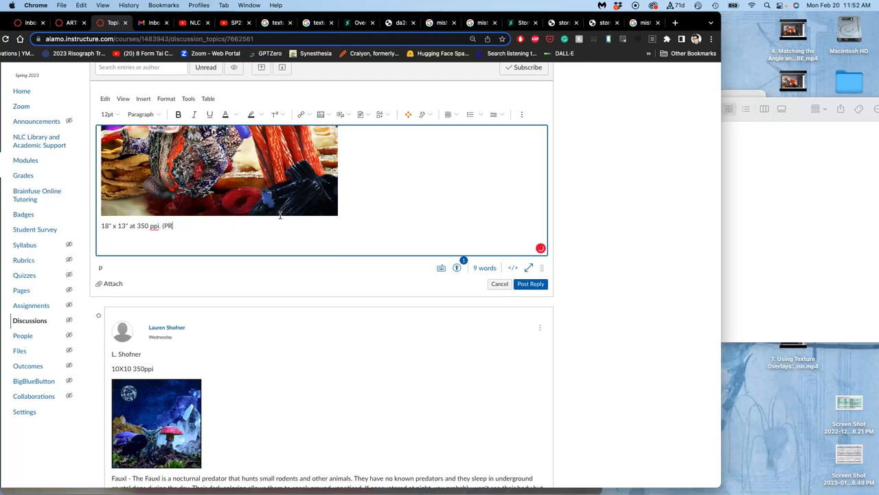
{"action": "type", "text": "INT RESOLUTION)"}
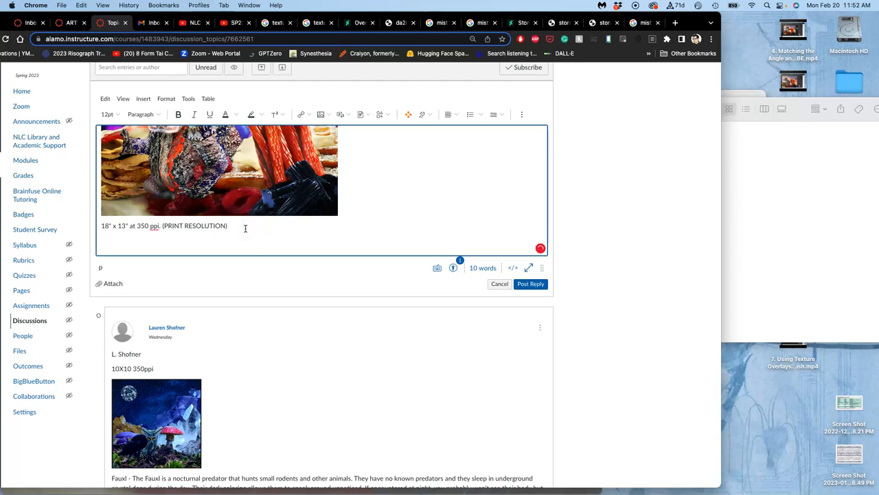
{"action": "mouse_move", "coordinate": [698, 19]}
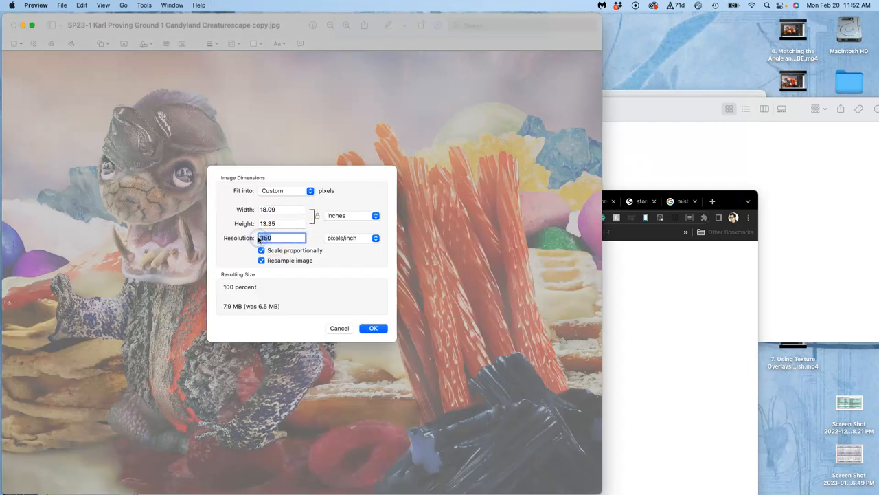
Enter 150 pixels/inch in Adjust Size, dropping the file to 1.6 MB
{"action": "type", "text": "150"}
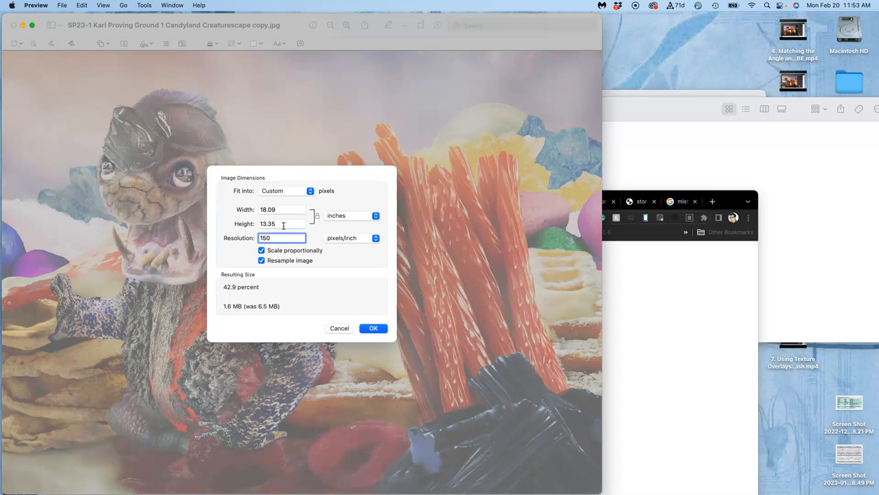
{"action": "mouse_move", "coordinate": [277, 221]}
{"action": "type", "text": "72"}
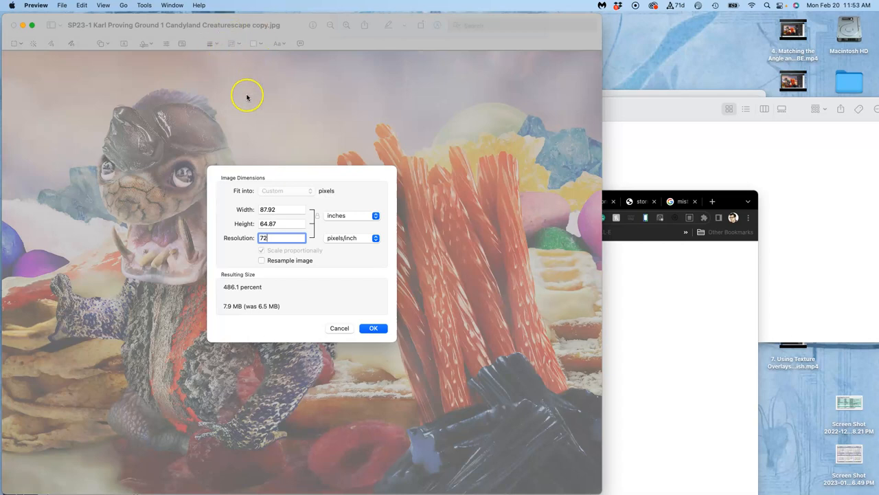
{"action": "mouse_move", "coordinate": [246, 103]}
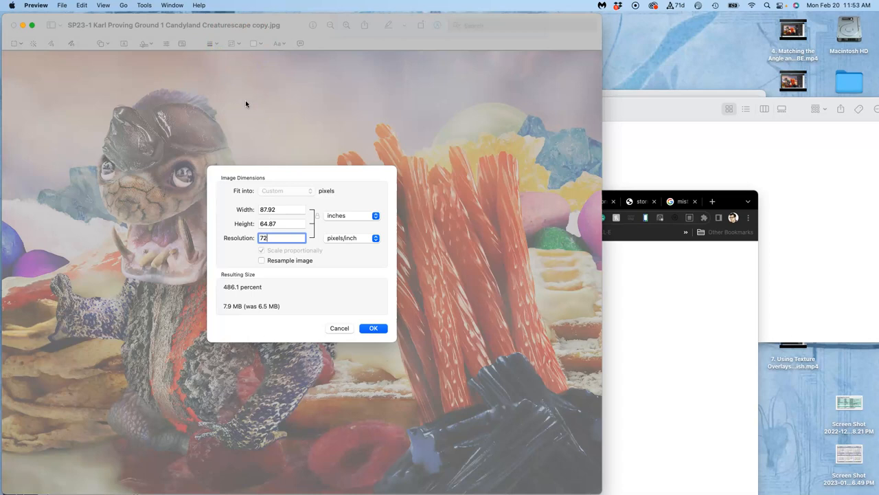
{"action": "mouse_move", "coordinate": [340, 327]}
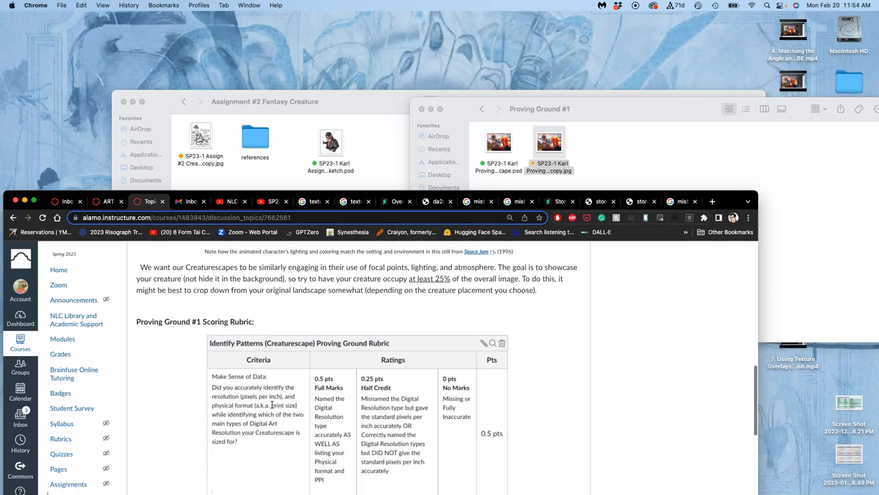
Scroll down the reply editor to the space beneath the print-resolution line
{"action": "scroll", "scroll_direction": "down", "scroll_amount": 3}
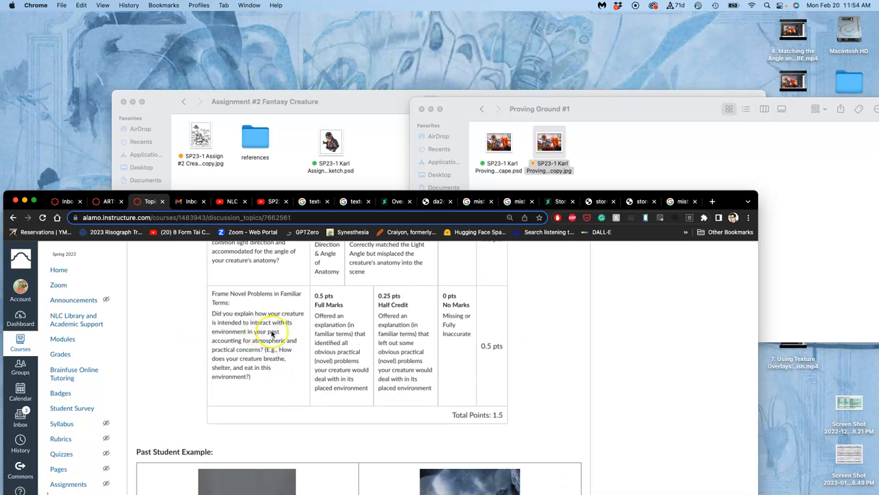
{"action": "mouse_move", "coordinate": [726, 184]}
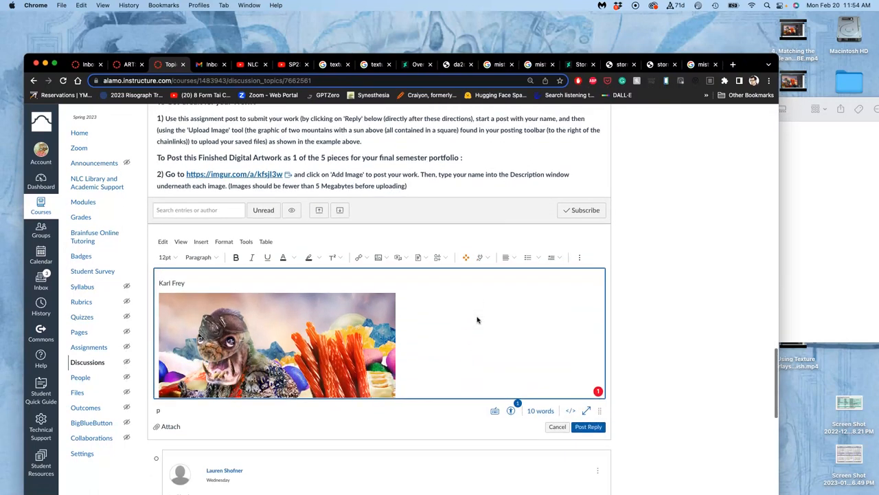
{"action": "scroll", "scroll_direction": "down", "scroll_amount": 3}
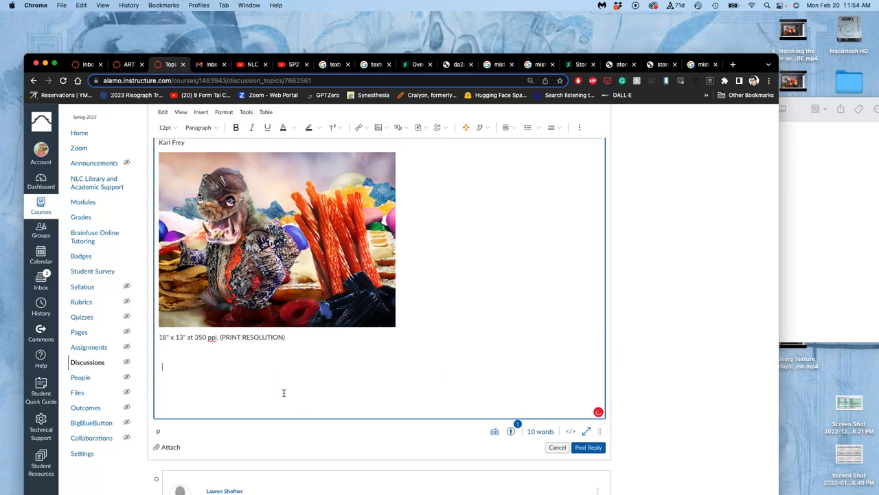
Describe the slug species living exclusively on the Candyland surface with red, sticky syrup that fertilizes the soil
{"action": "type", "text": "This"}
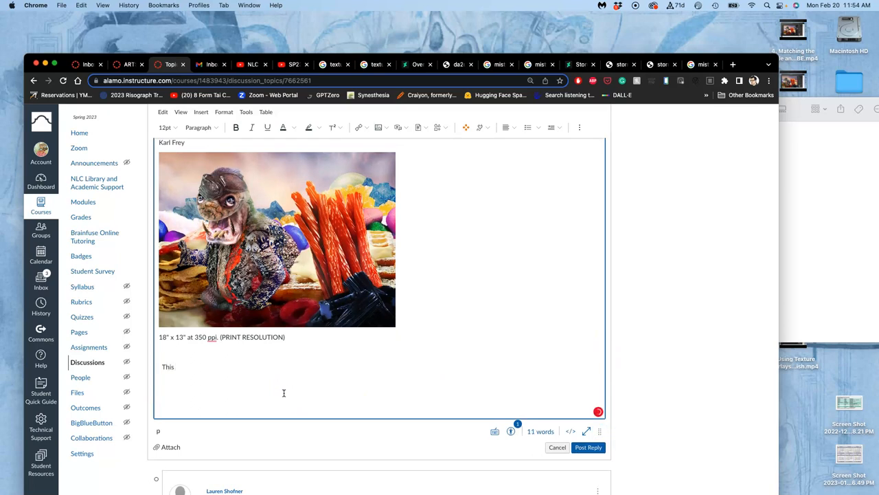
{"action": "type", "text": "s"}
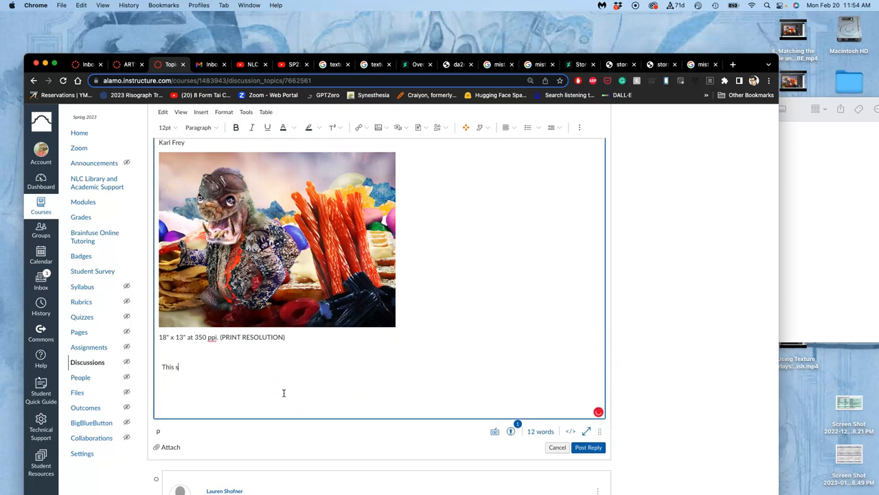
{"action": "type", "text": "species of rock s"}
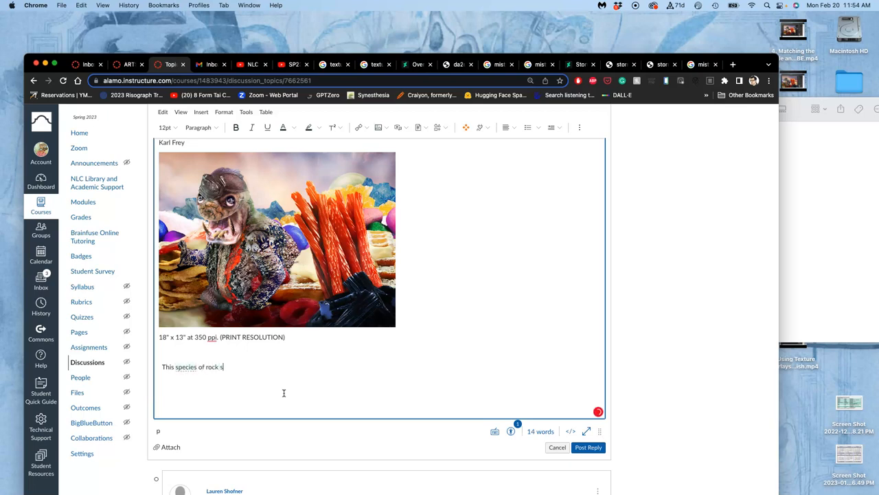
{"action": "type", "text": "lug"}
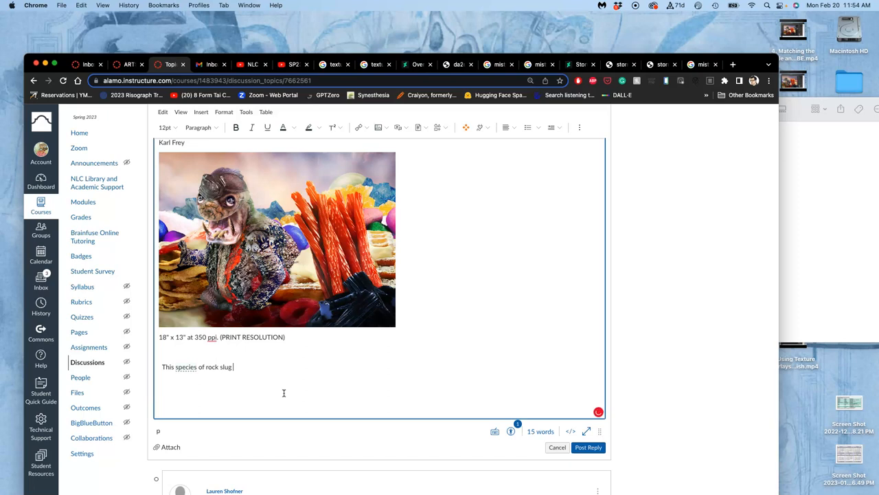
{"action": "type", "text": "lives ex"}
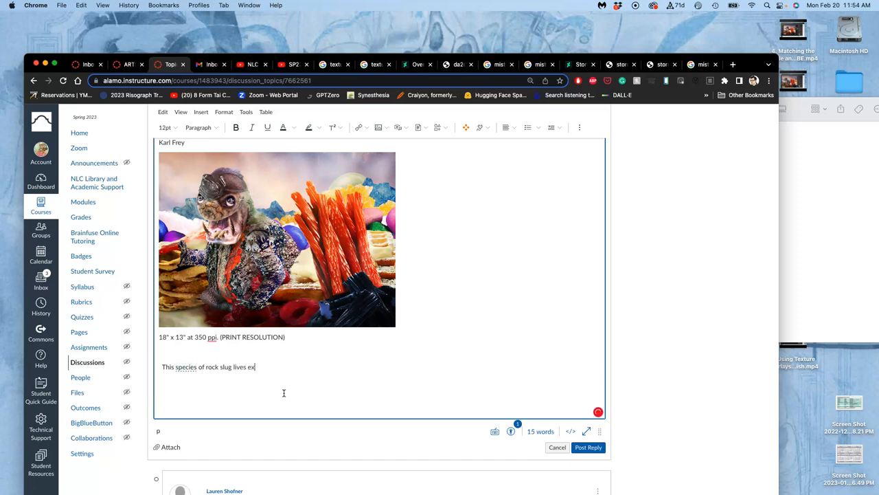
{"action": "type", "text": "clusively"}
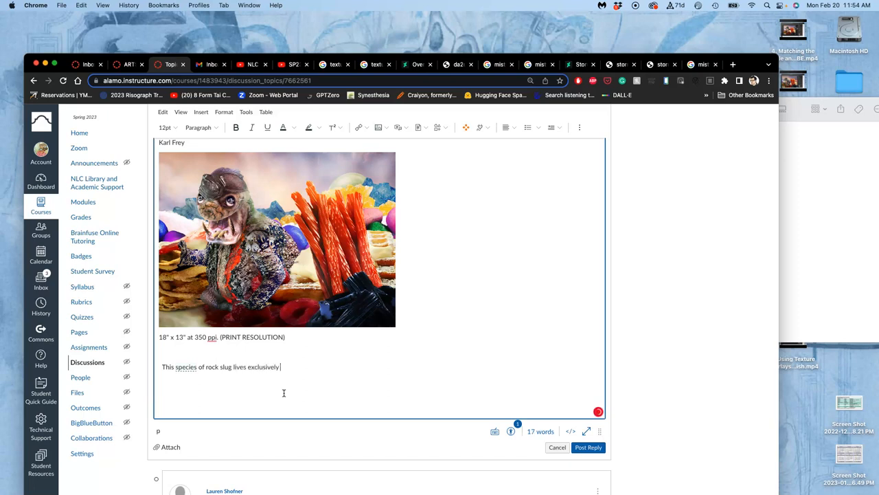
{"action": "type", "text": "on the sugary vap"}
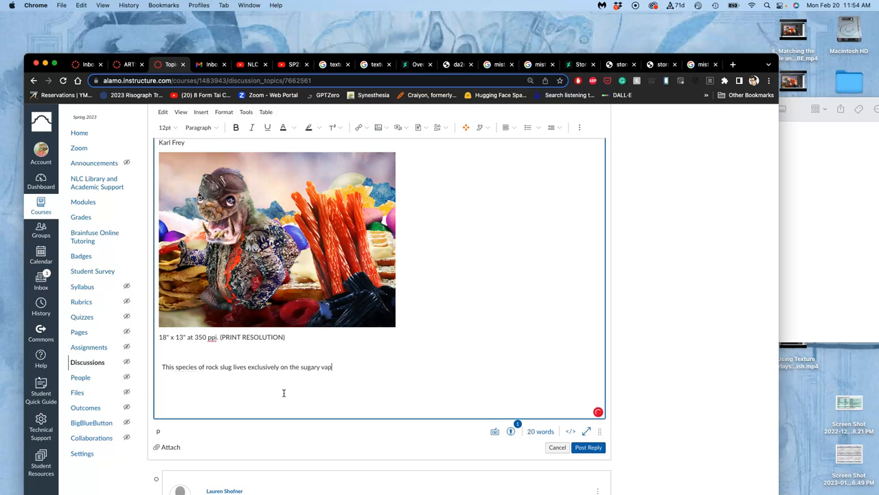
{"action": "type", "text": "ors of the Cnadied Landscape and excretes"}
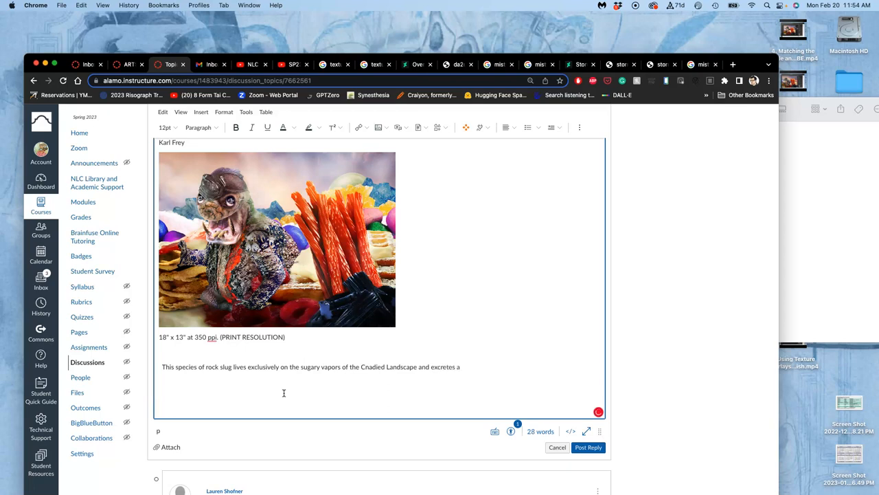
{"action": "type", "text": "and"}
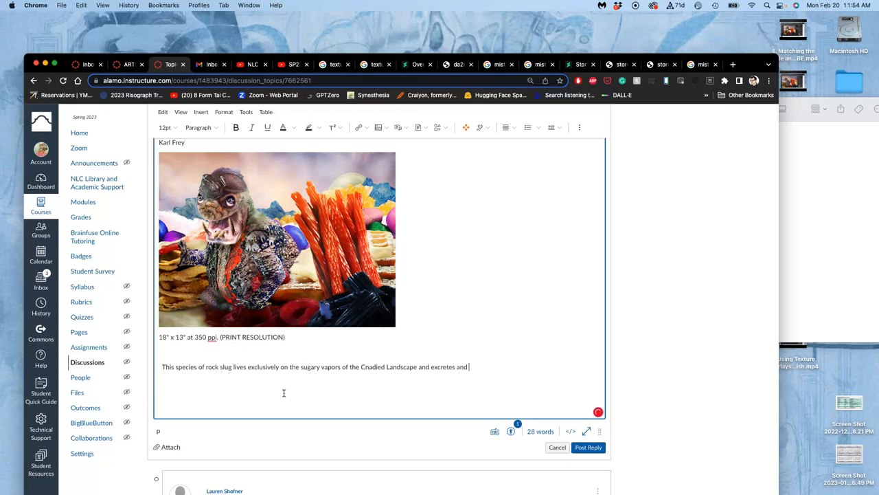
{"action": "type", "text": "red,"}
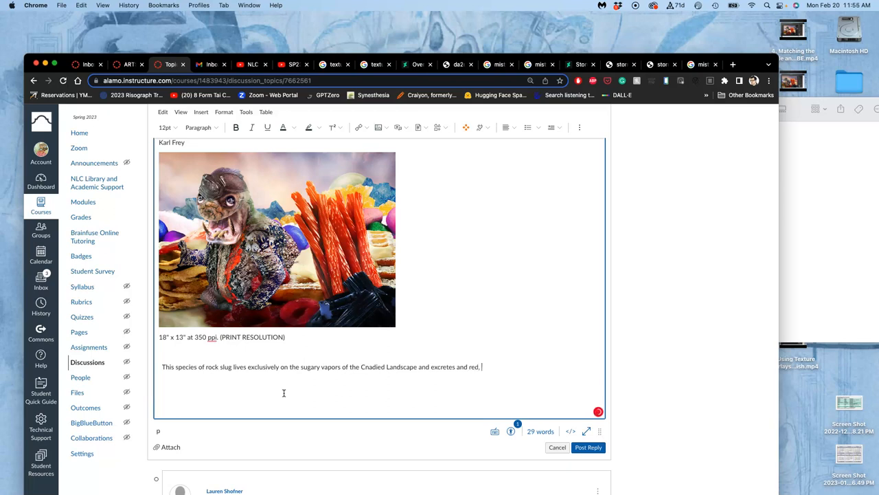
{"action": "type", "text": "st"}
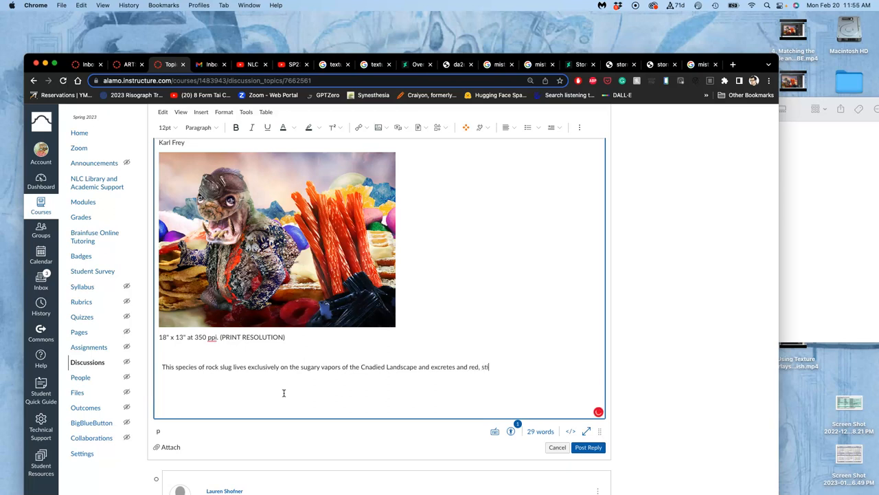
{"action": "type", "text": "icky, syrup"}
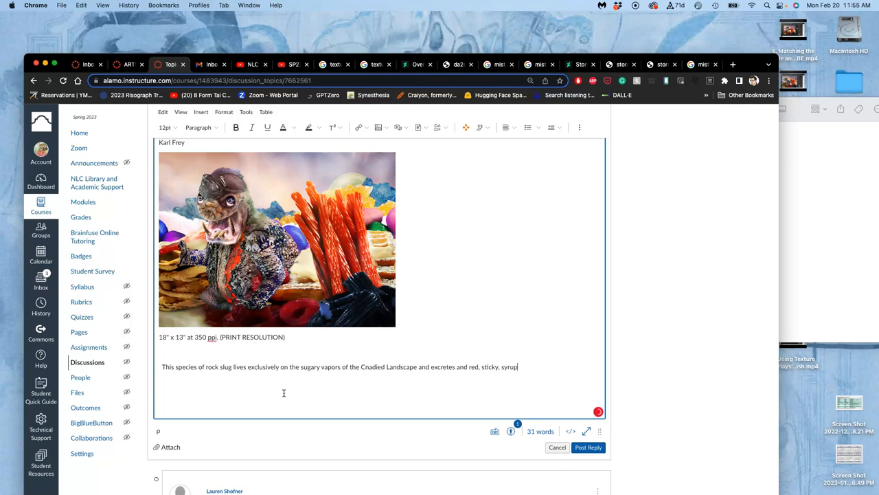
{"action": "key", "text": "Backspace"}
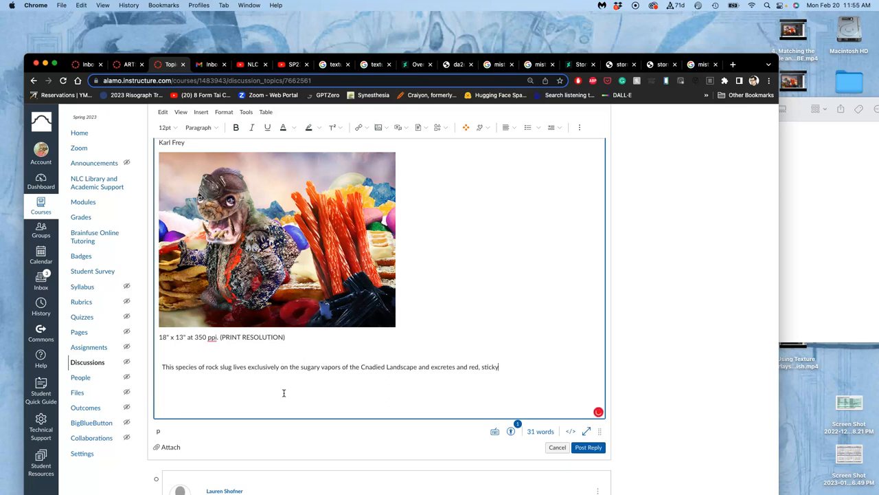
{"action": "type", "text": "syrup"}
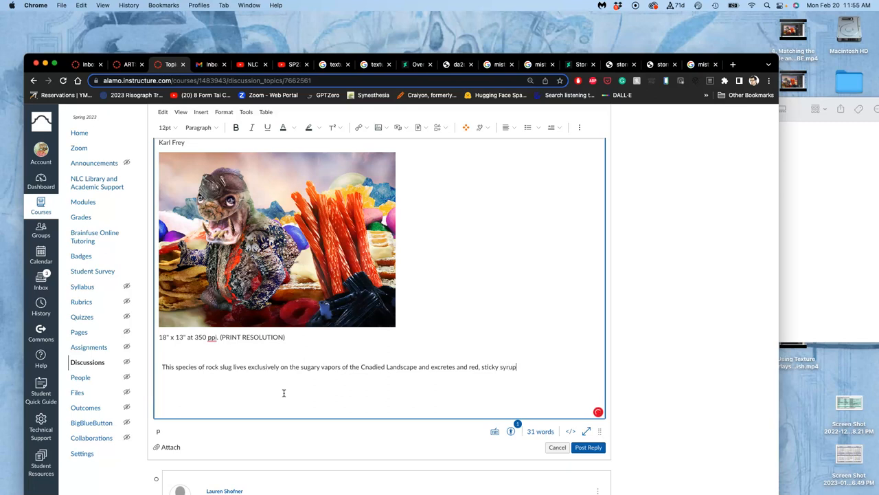
{"action": "type", "text": "that ferti"}
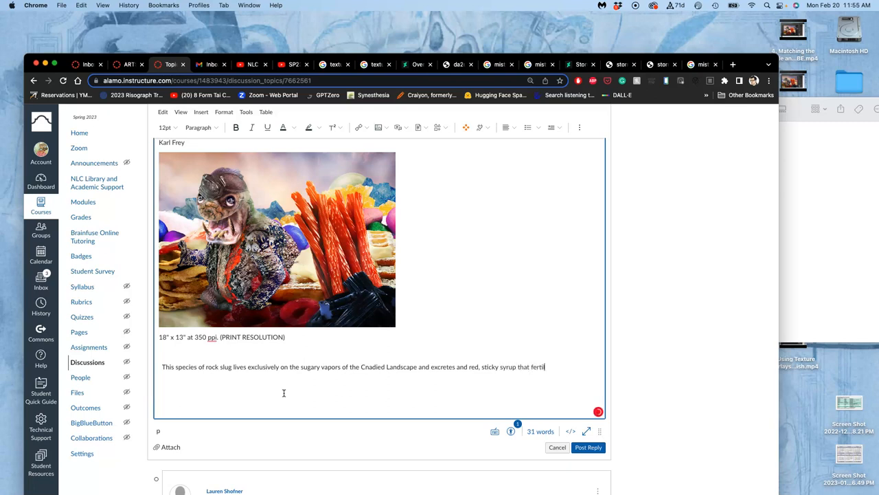
{"action": "type", "text": "lizes the"}
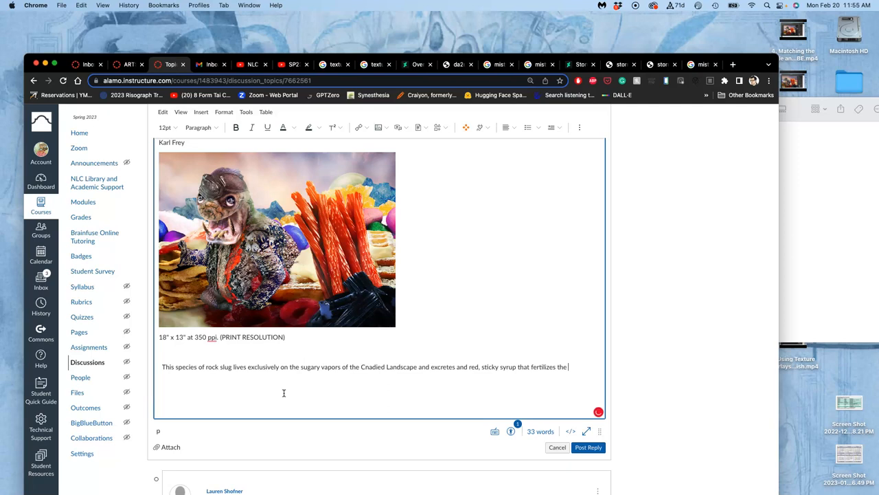
{"action": "type", "text": "soil."}
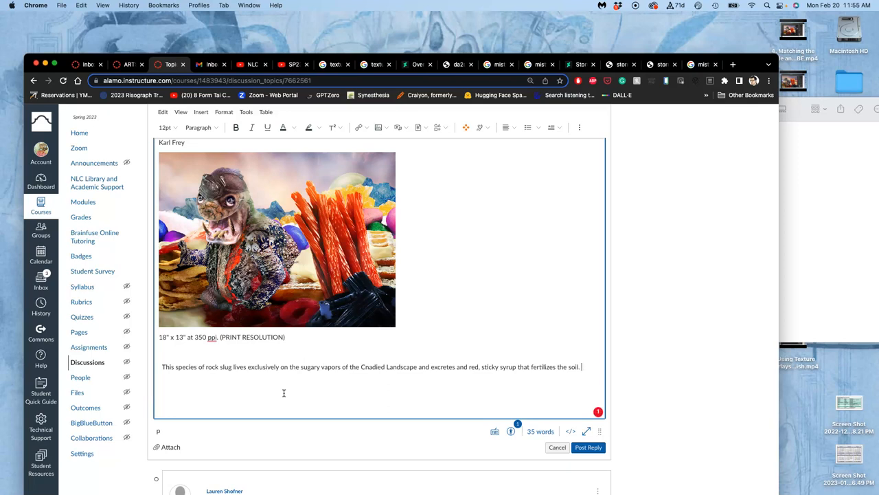
Add that it has no natural predators and hibernates for many months
{"action": "type", "text": "It has"}
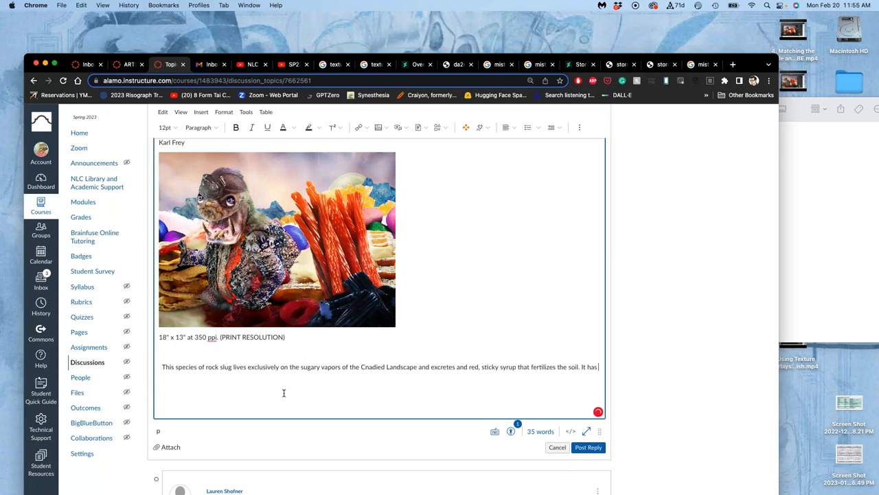
{"action": "type", "text": "no natur"}
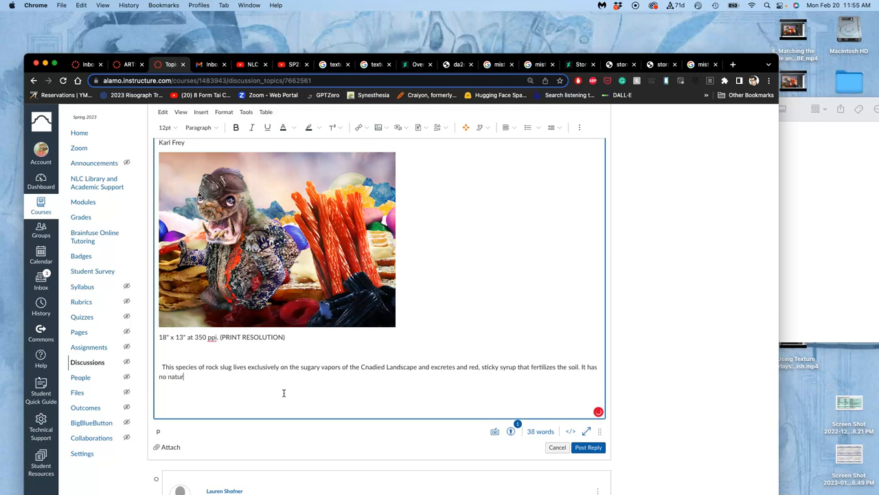
{"action": "type", "text": "al predators"}
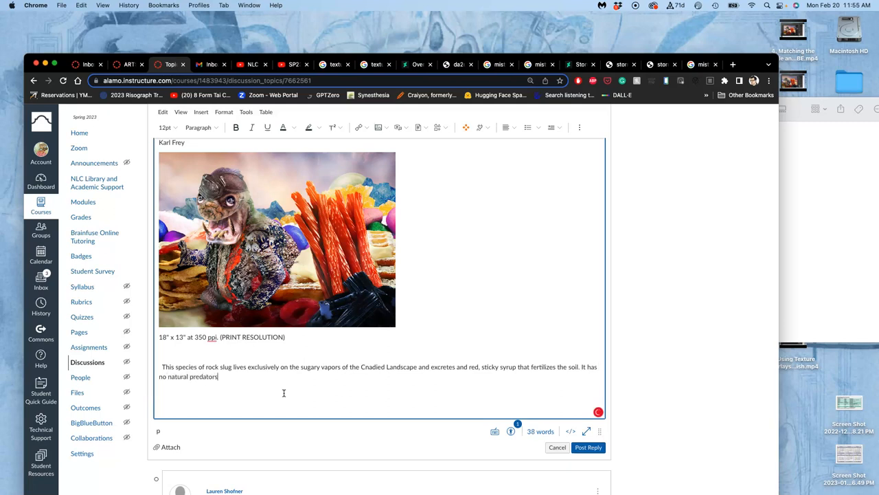
{"action": "type", "text": "and"}
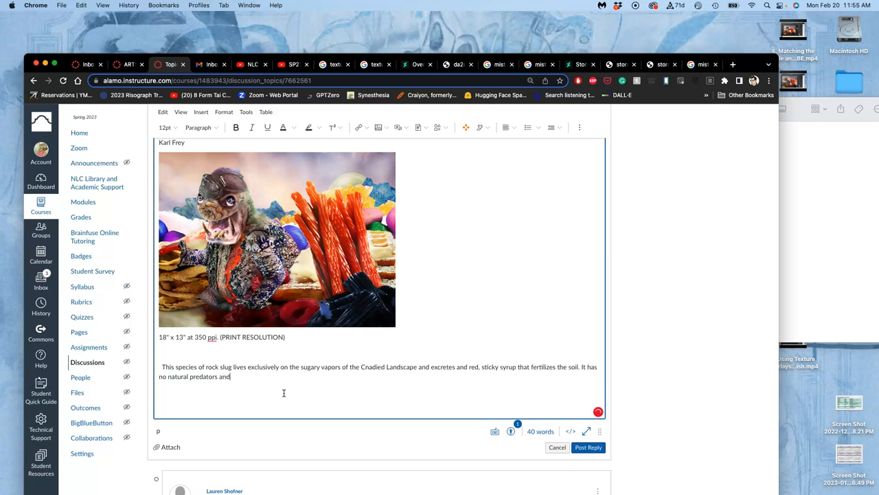
{"action": "type", "text": "hibernates"}
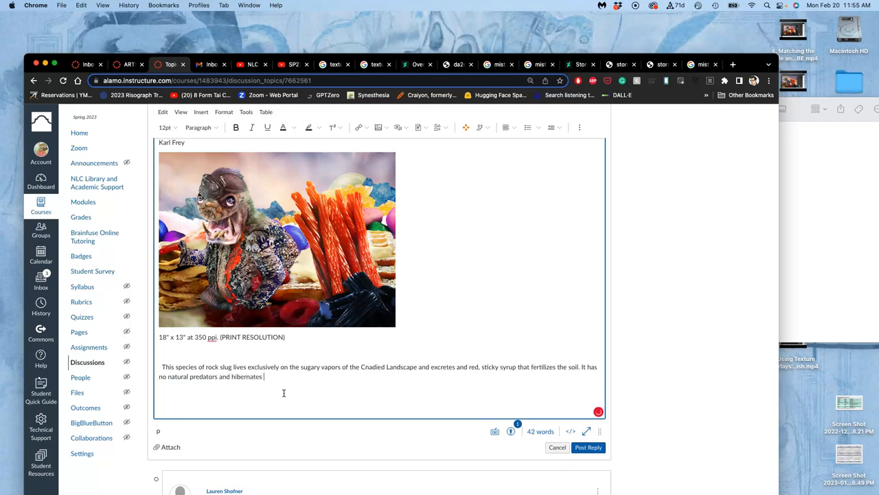
{"action": "type", "text": "in"}
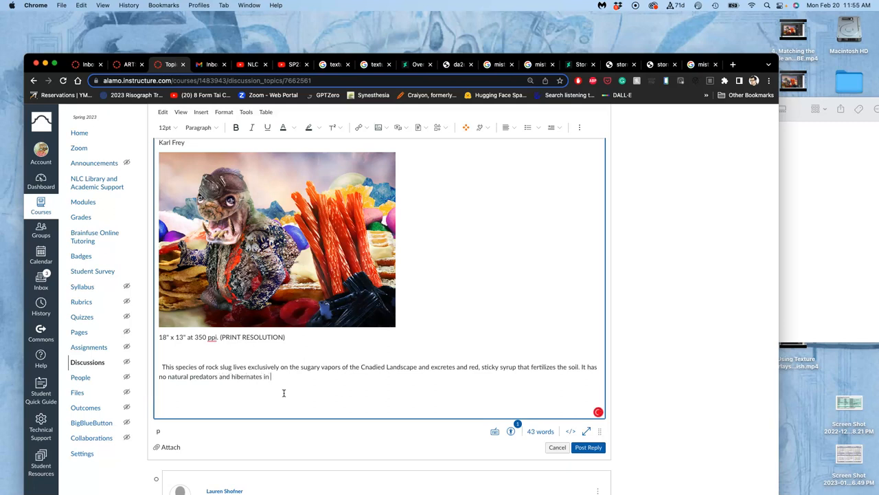
{"action": "type", "text": "the"}
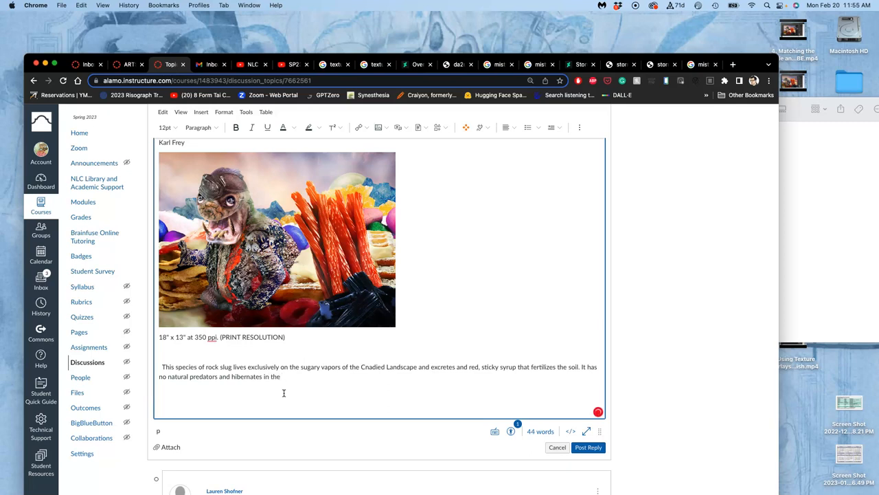
{"action": "type", "text": "Vegan seaso"}
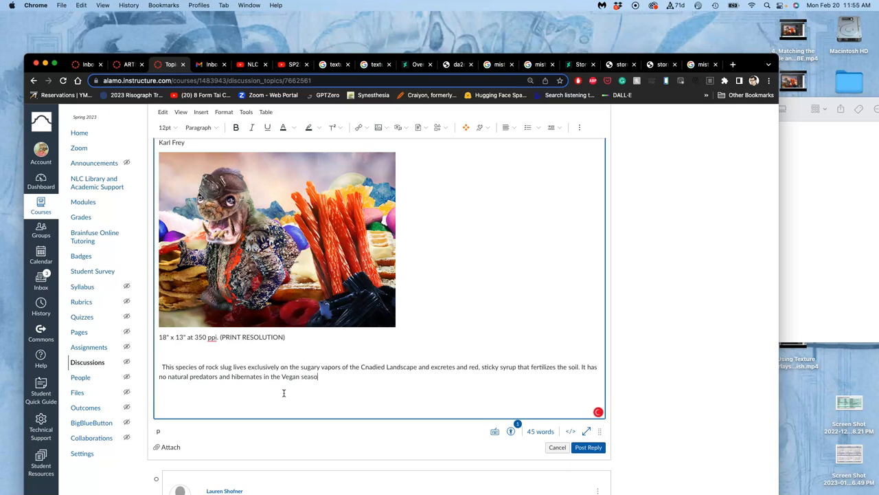
{"action": "type", "text": "n"}
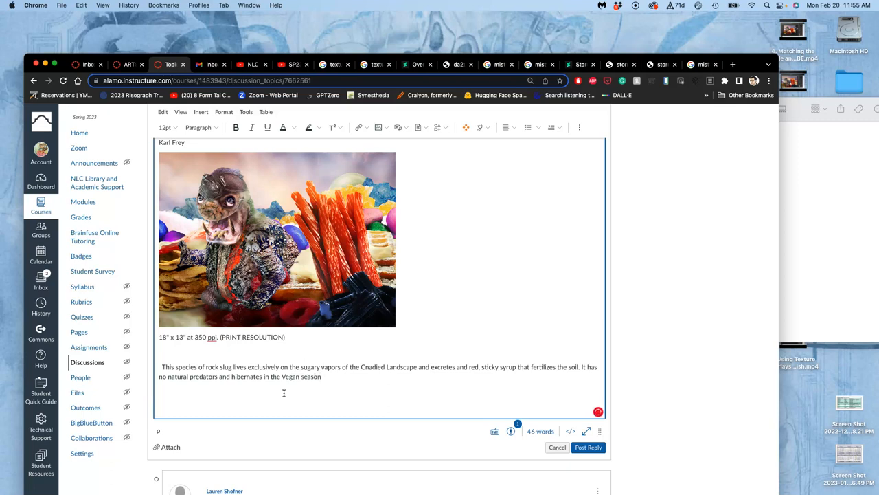
{"action": "type", "text": "for"}
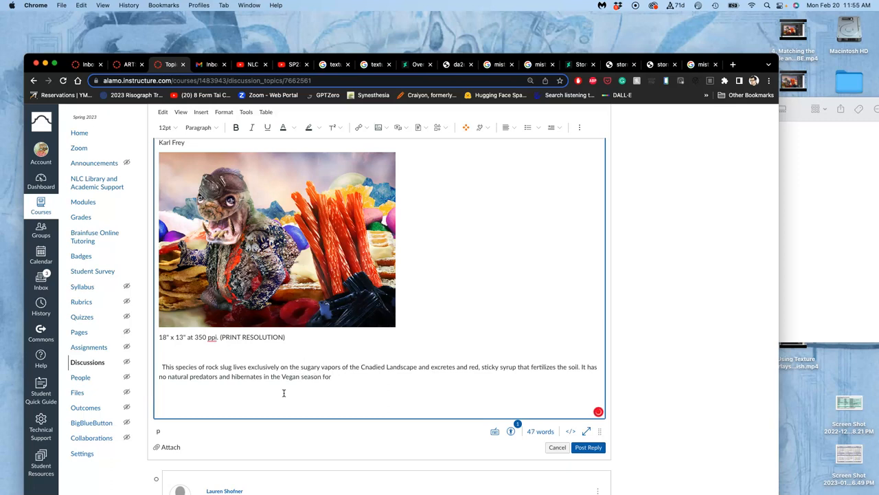
{"action": "type", "text": "many mon"}
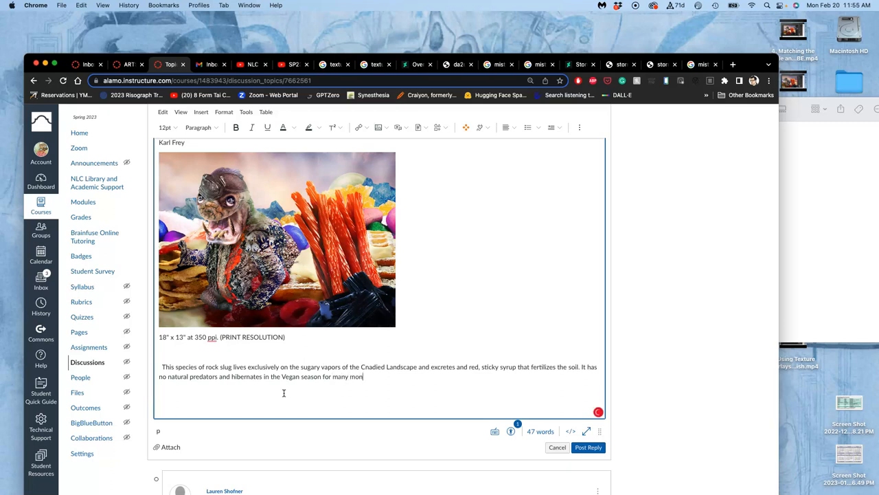
{"action": "type", "text": "ths."}
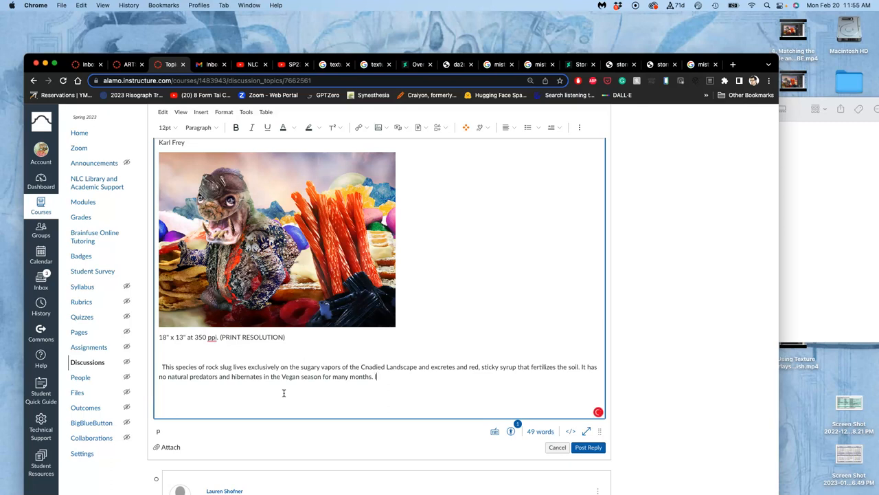
Add that its breath is toxic to other creatures and acts as a protective defense
{"action": "type", "text": "It's breath is toxic to other"}
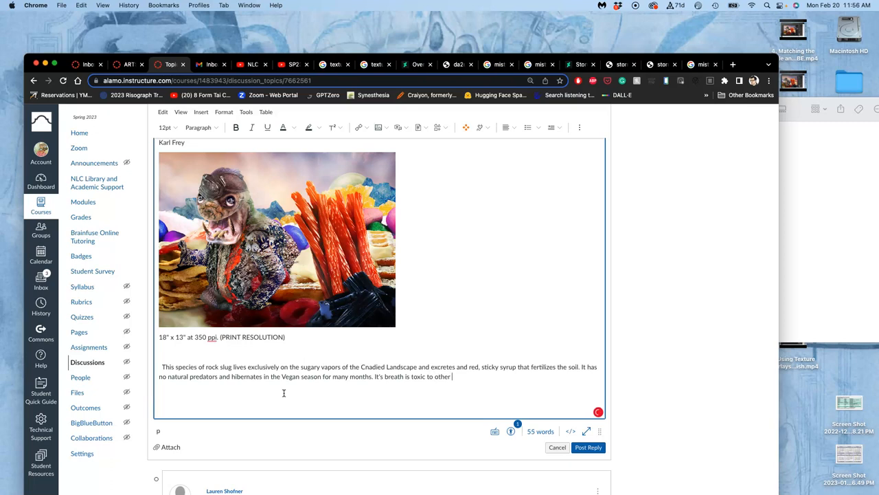
{"action": "type", "text": "cr"}
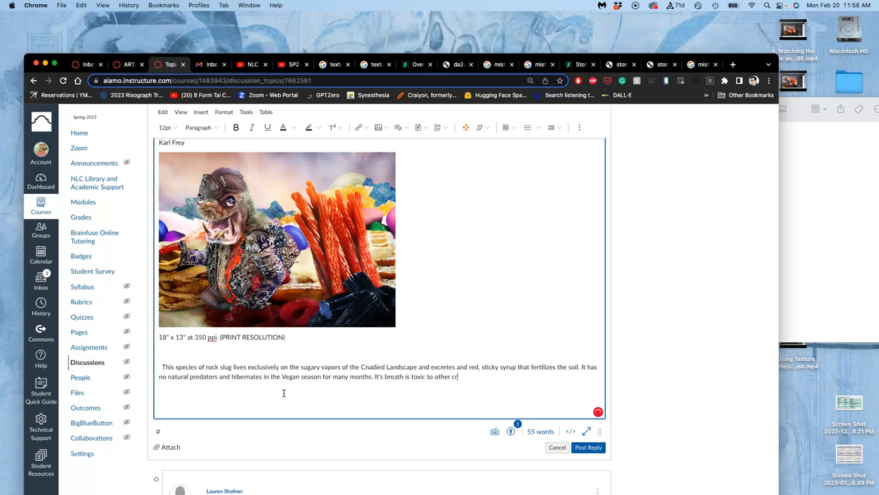
{"action": "type", "text": "eatures and acts as a p"}
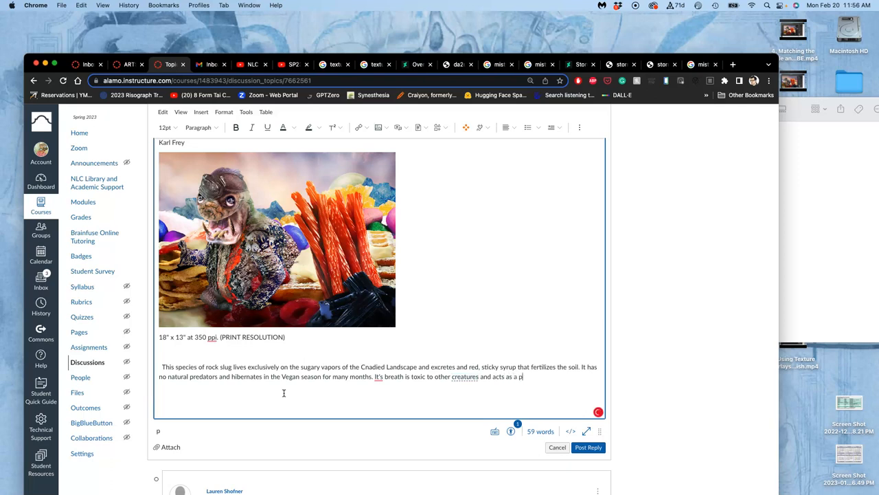
{"action": "type", "text": "rotective d"}
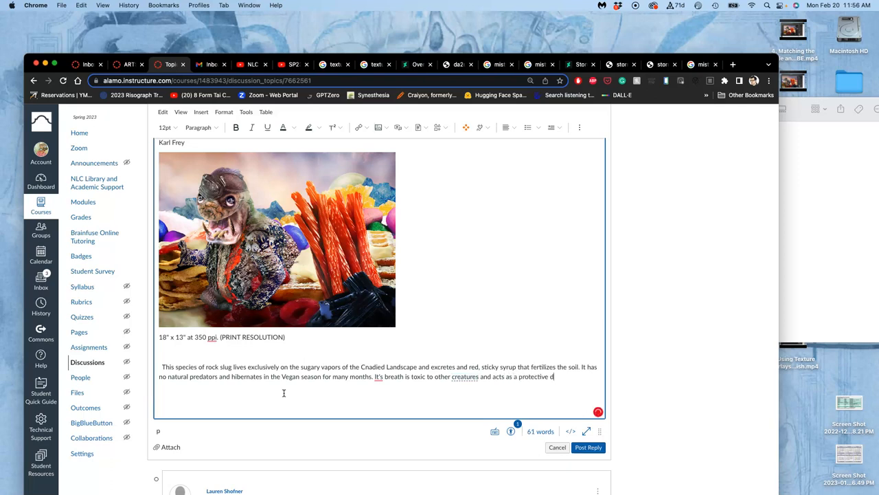
{"action": "type", "text": "efense"}
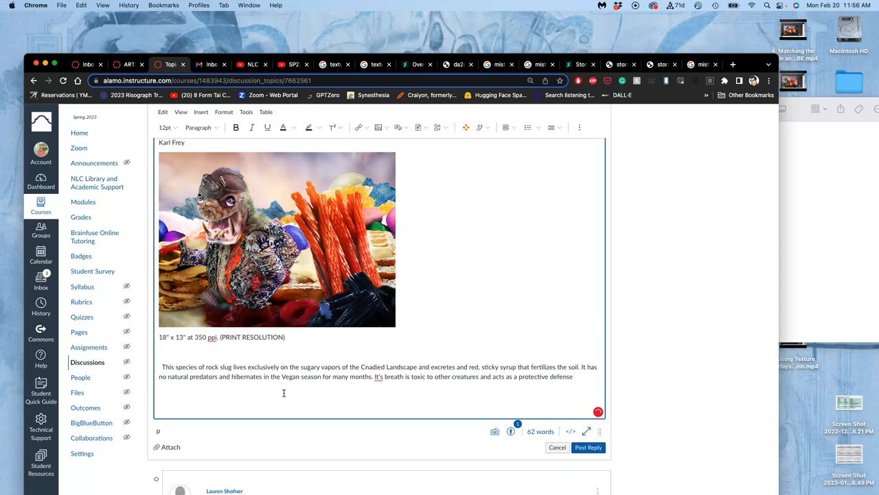
{"action": "type", "text": ", so that it's"}
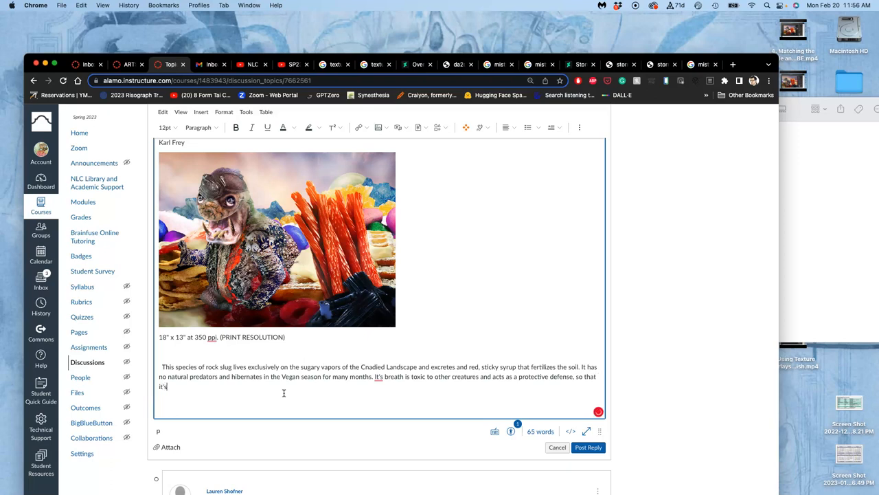
{"action": "type", "text": "large"}
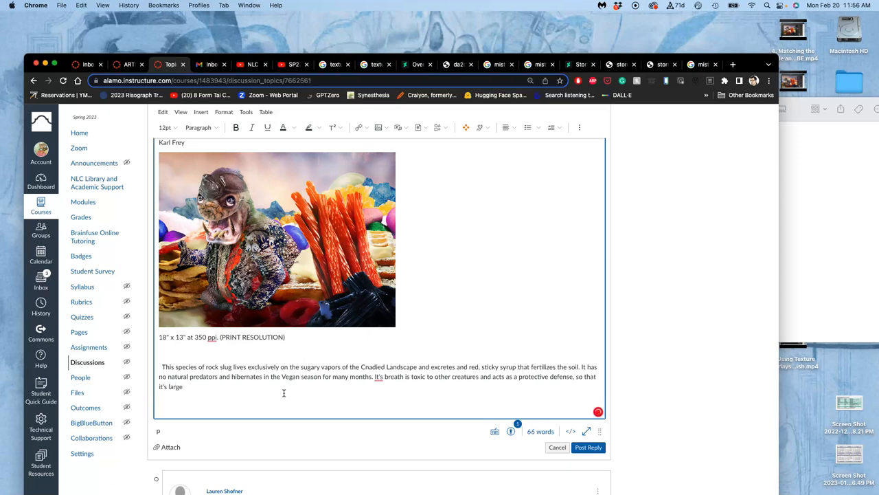
{"action": "type", "text": "roaming"}
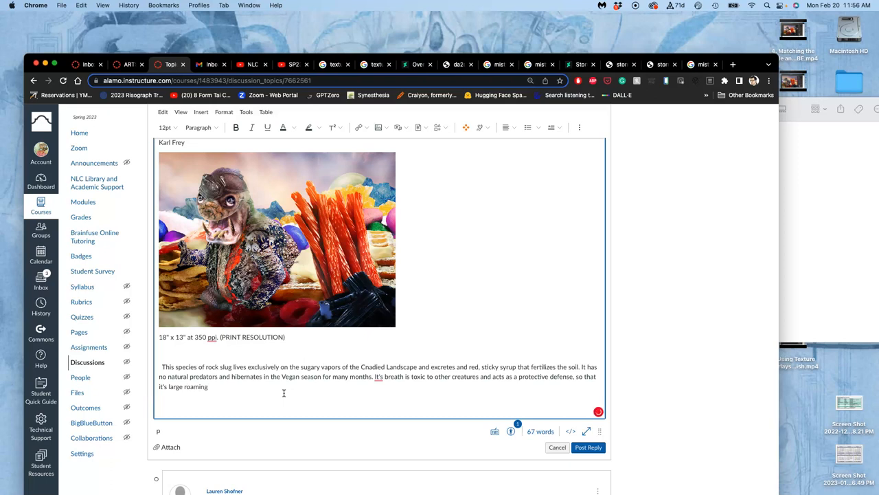
{"action": "type", "text": "are"}
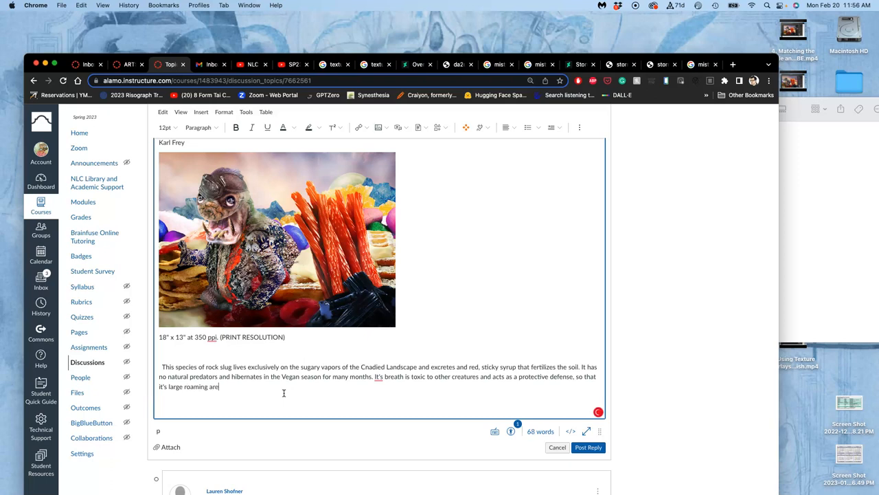
{"action": "type", "text": "s ("}
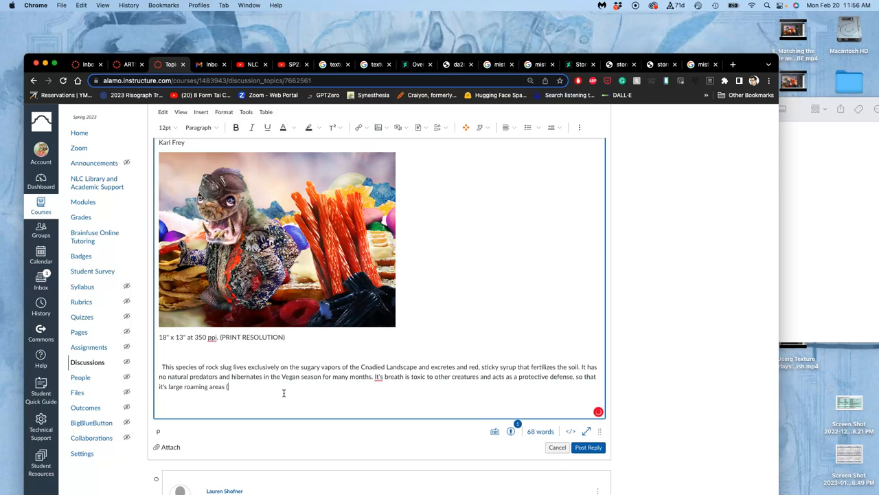
Reword the ending to 'large grazing areas of atmosphere go largely untrespassed'
{"action": "key", "text": "backspace"}
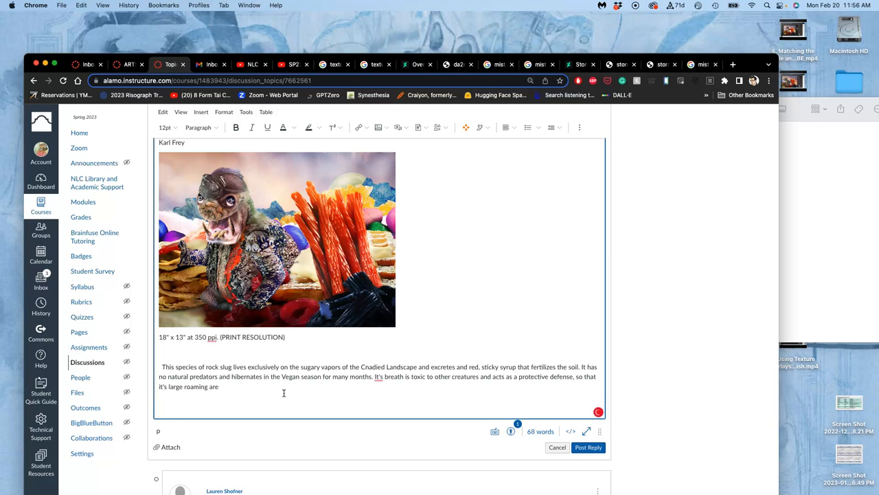
{"action": "key", "text": "Backspace"}
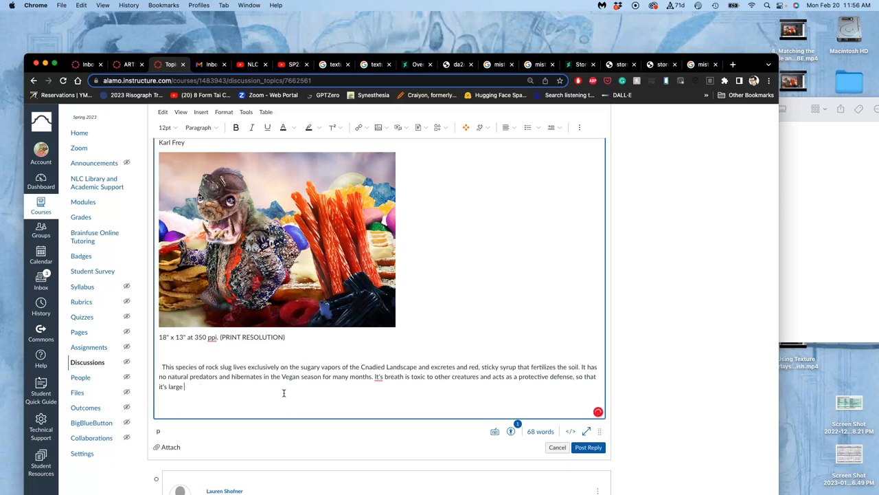
{"action": "type", "text": "gra"}
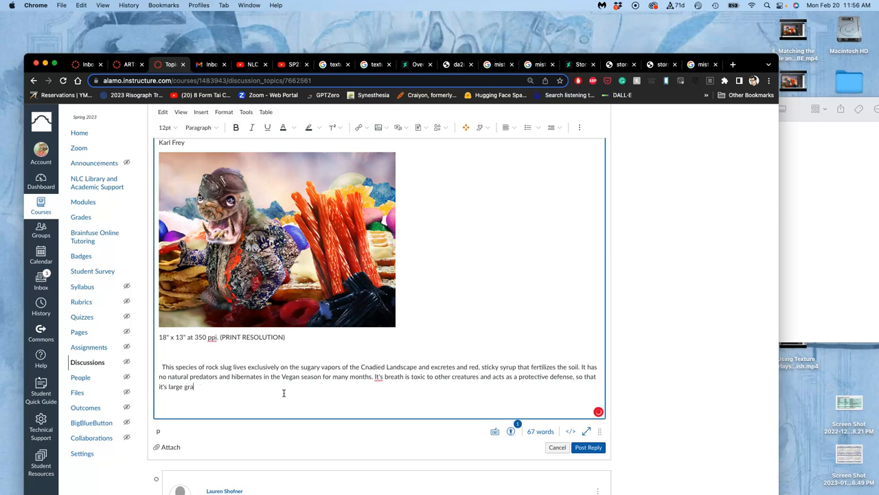
{"action": "type", "text": "zing areas of"}
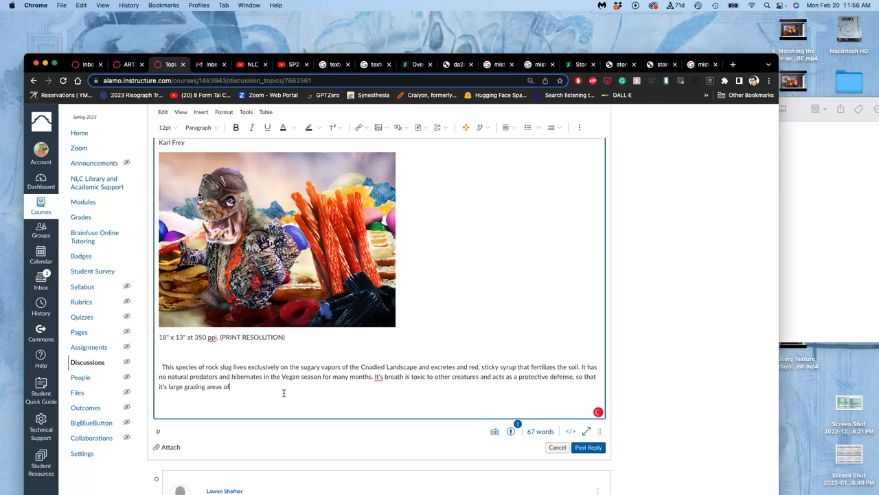
{"action": "type", "text": "atmos"}
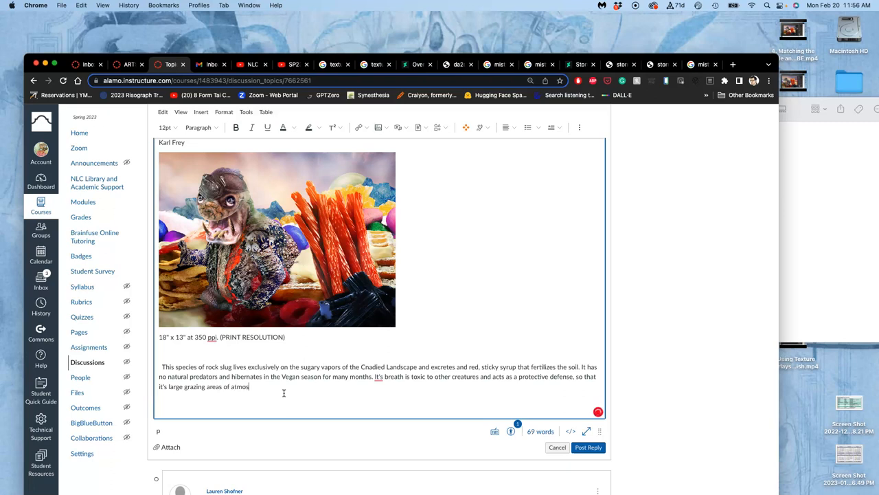
{"action": "type", "text": "phere"}
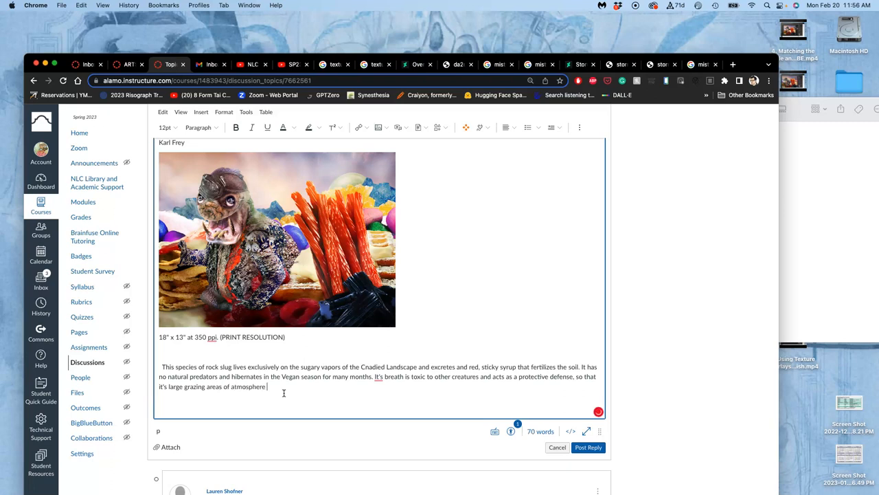
{"action": "type", "text": "go largely u"}
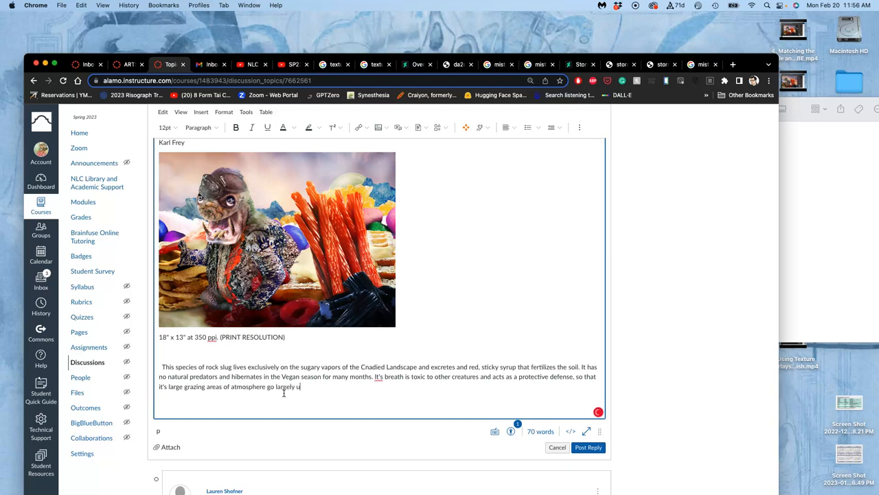
{"action": "type", "text": "un"}
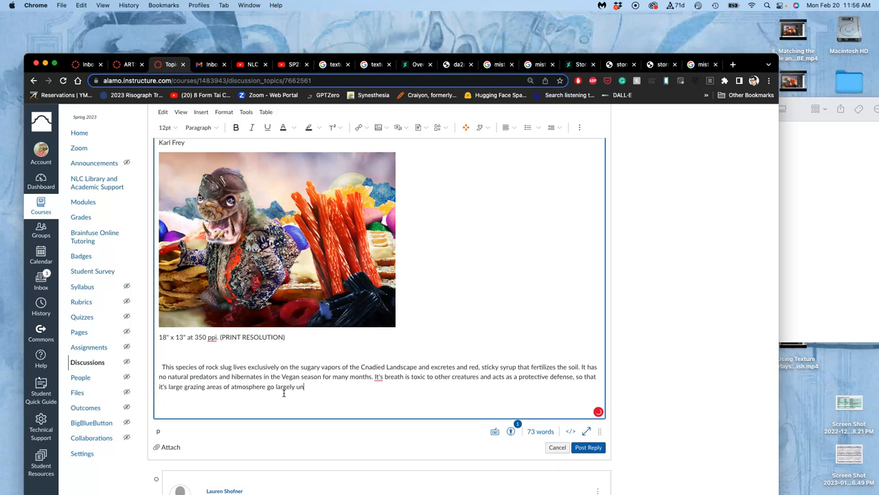
{"action": "type", "text": "un"}
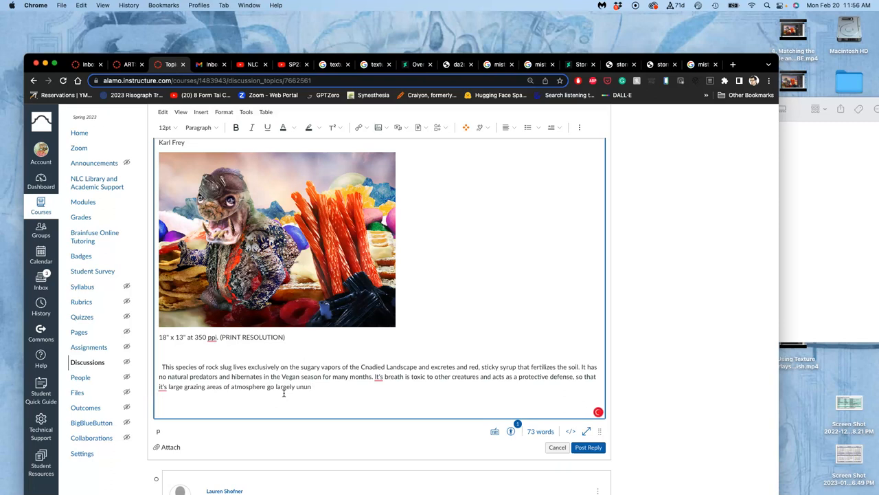
{"action": "key", "text": "Backspace"}
{"action": "type", "text": "tresp"}
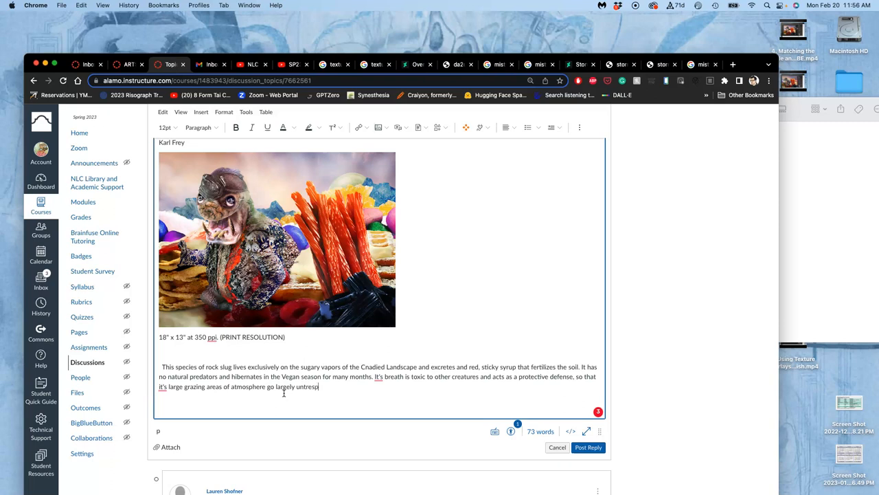
{"action": "type", "text": "assed."}
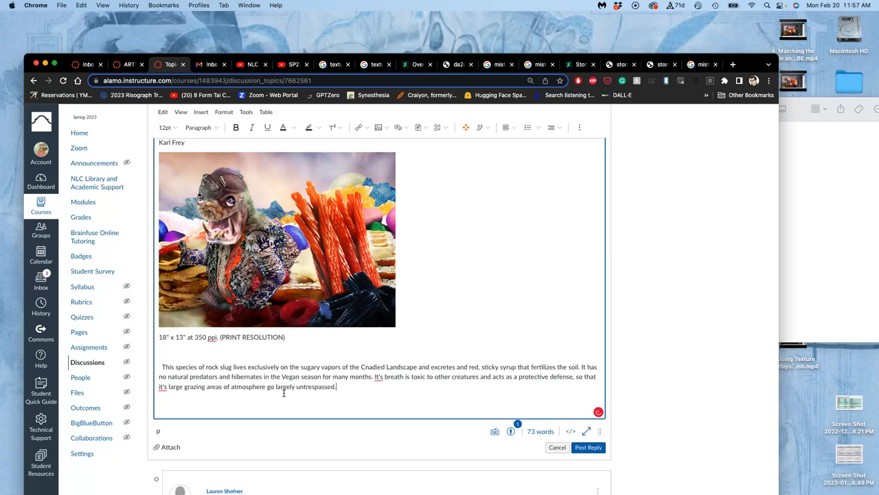
Correct the flagged word so the sentence reads 'largely free of trespassers'
{"action": "left_click", "coordinate": [378, 376]}
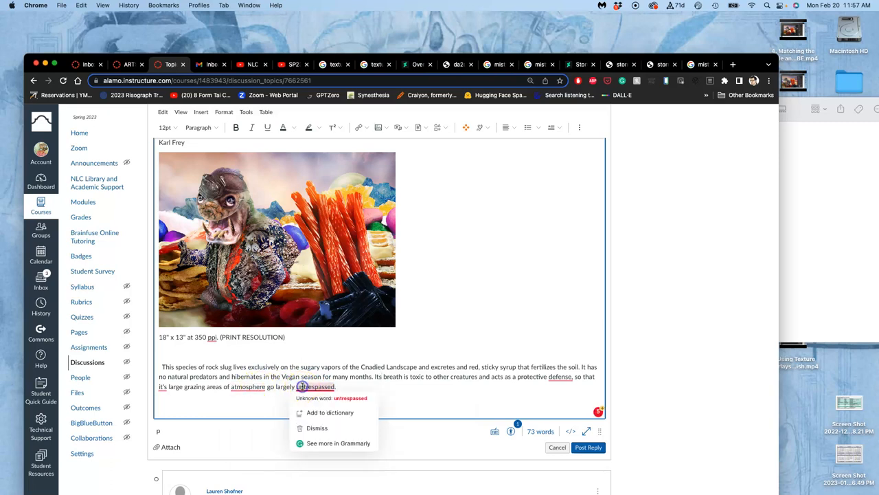
{"action": "left_click", "coordinate": [316, 427]}
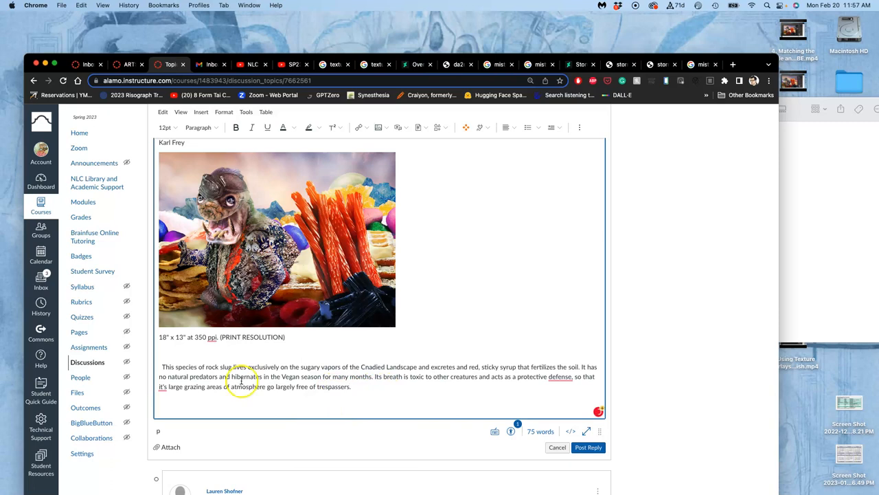
{"action": "left_click", "coordinate": [162, 386]}
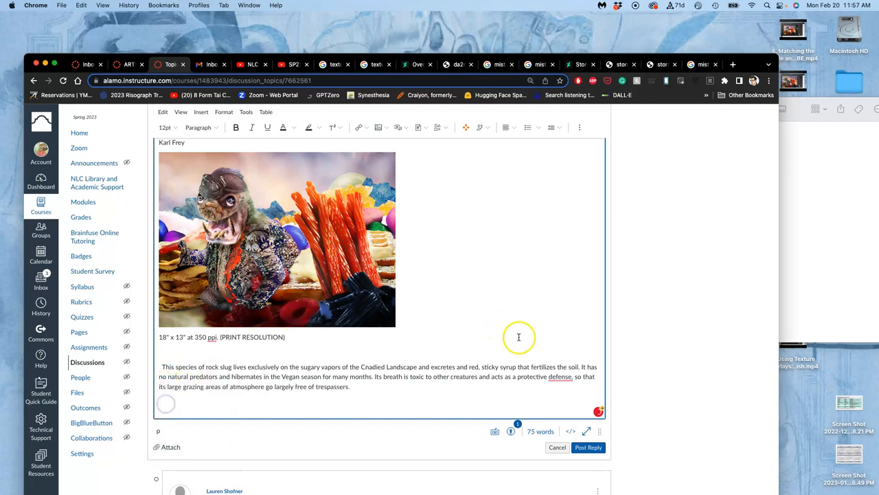
Remove the comma before 'so that' and post the finished reply to the discussion
{"action": "left_click", "coordinate": [561, 376]}
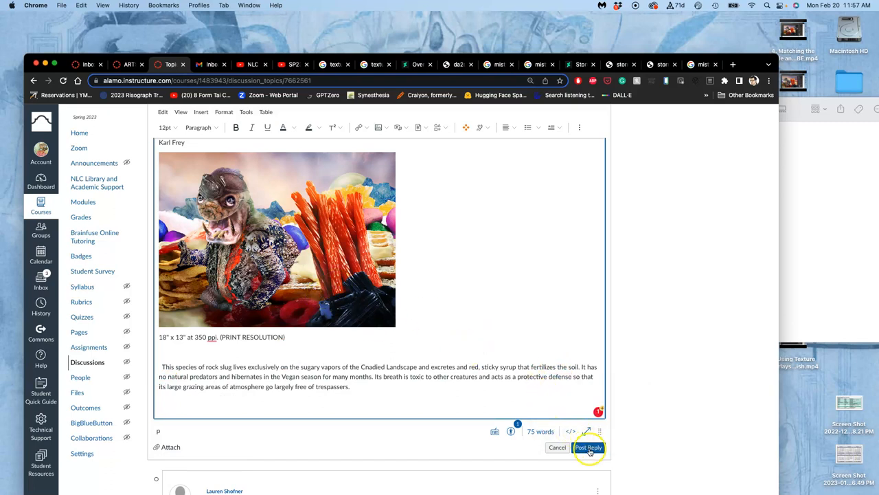
{"action": "left_click", "coordinate": [588, 448]}
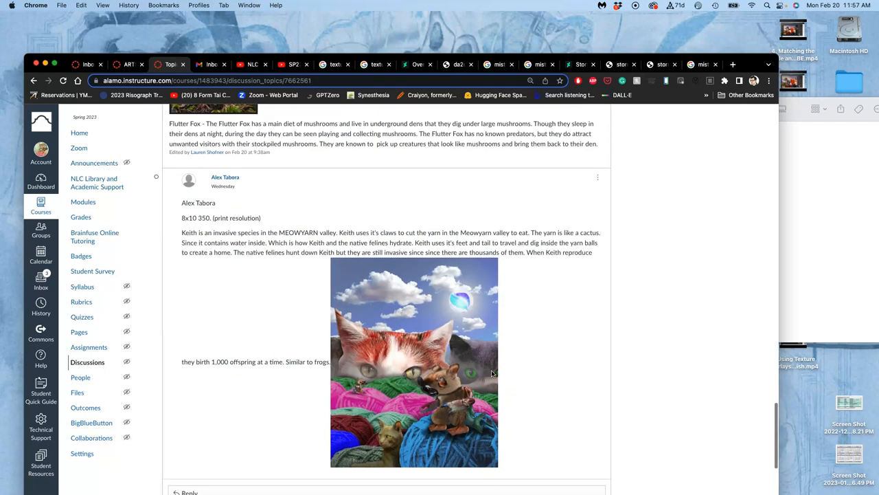
{"action": "scroll", "scroll_direction": "down", "scroll_amount": 3}
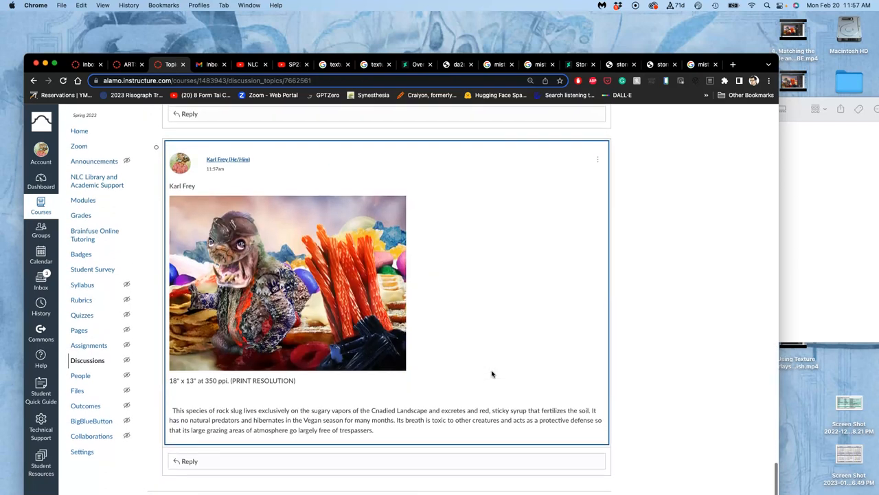